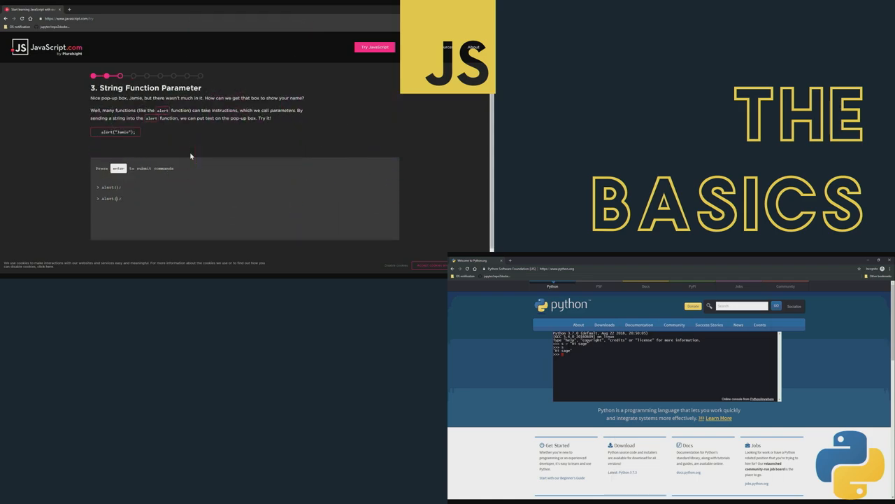
- Run code in the browser playgrounds: submit the console alert, run Go hello, load another Go example
{"action": "key", "text": "Enter"}
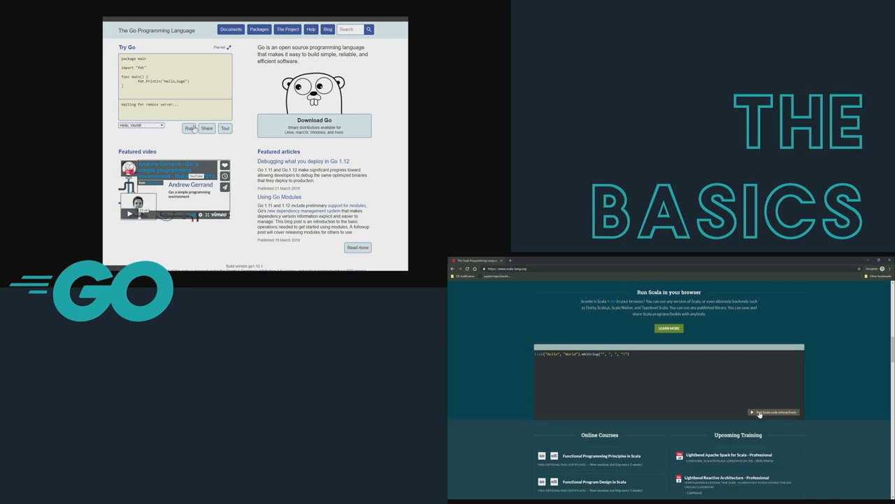
{"action": "left_click", "coordinate": [773, 412]}
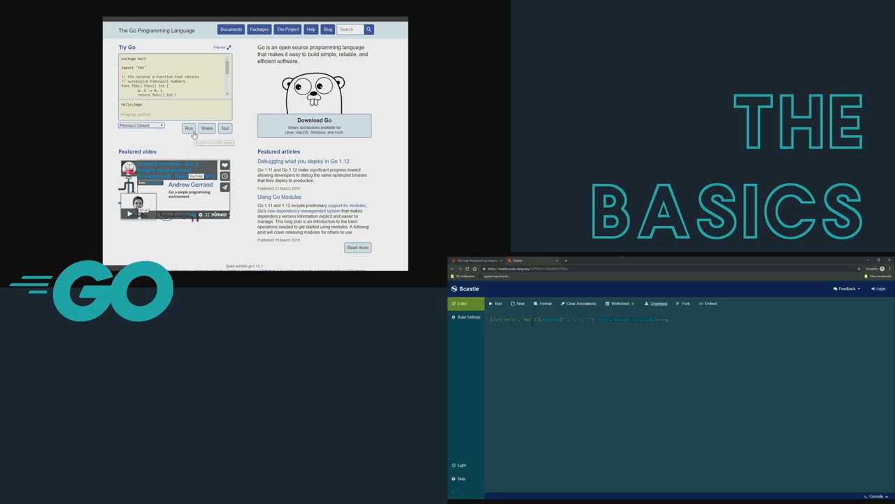
{"action": "left_click", "coordinate": [140, 125]}
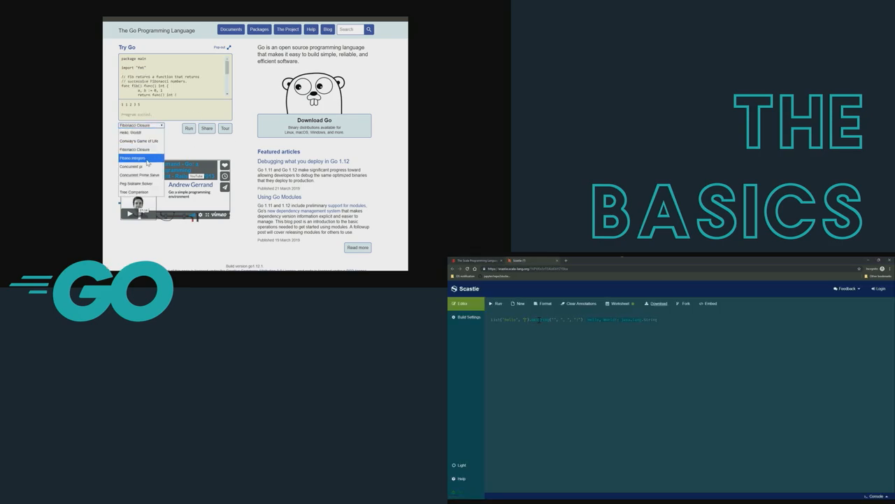
{"action": "left_click", "coordinate": [131, 165]}
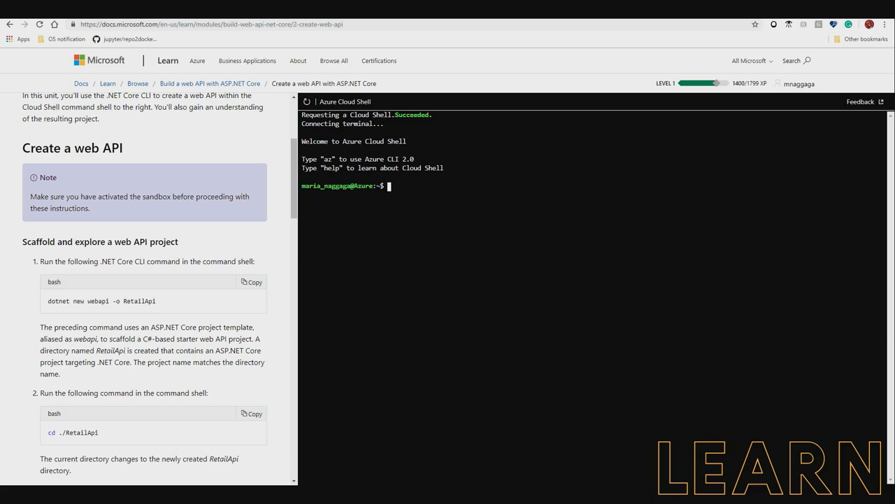
- Paste the copied command into the Azure Cloud Shell from its right-click menu
{"action": "right_click", "coordinate": [388, 186]}
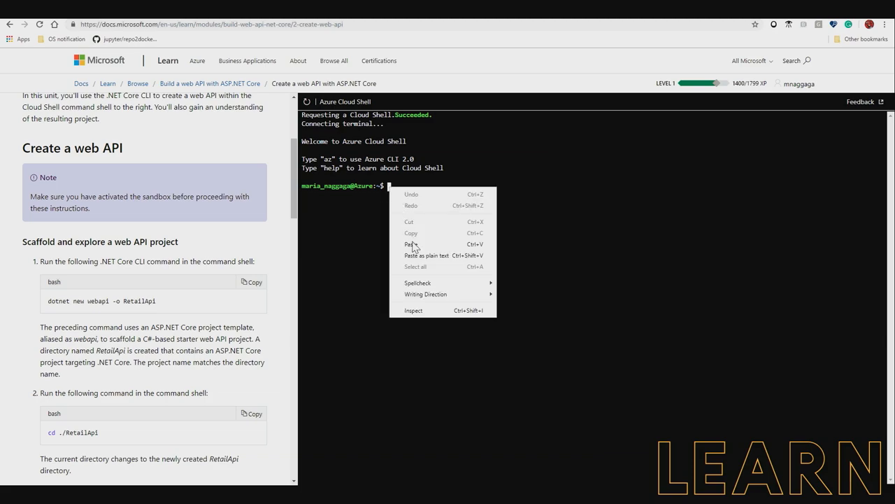
{"action": "left_click", "coordinate": [409, 244]}
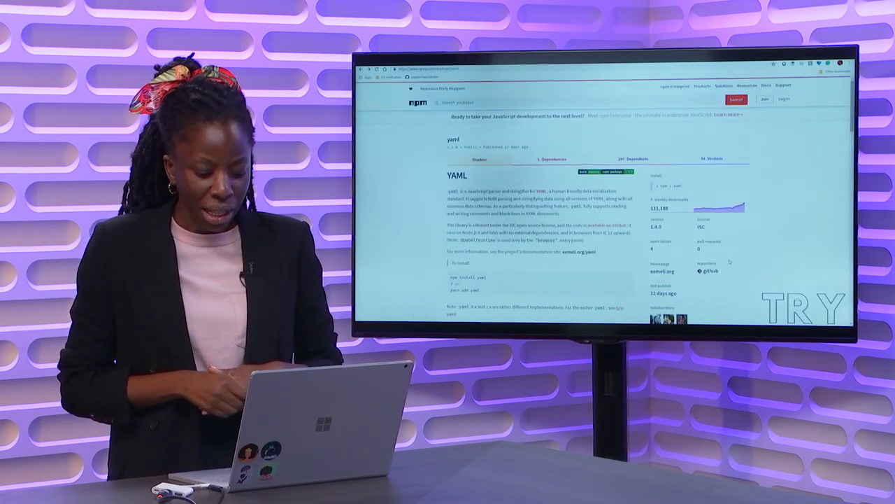
- Run the yaml package snippet in RunKit and choose a Node version for the playground
{"action": "scroll", "scroll_direction": "down", "scroll_amount": 3}
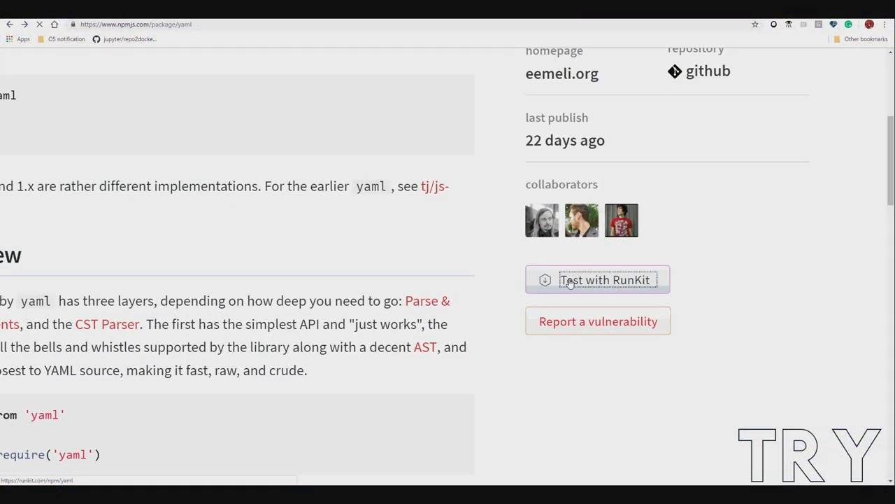
{"action": "left_click", "coordinate": [597, 279]}
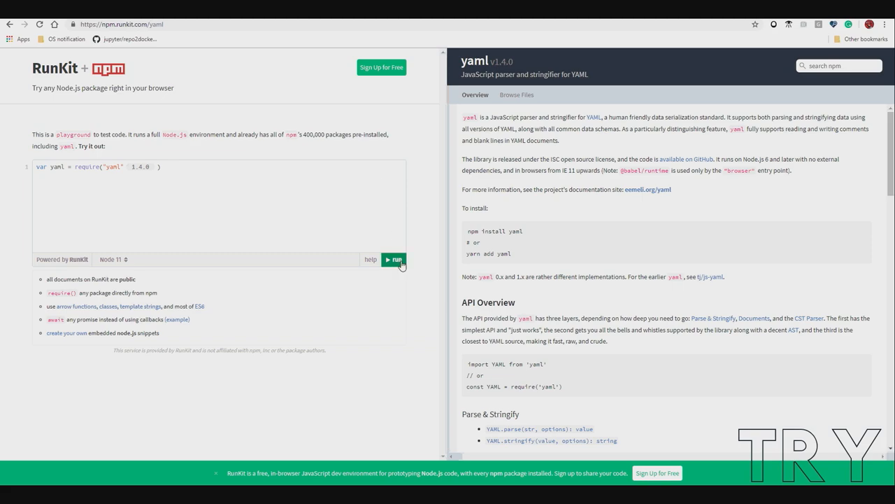
{"action": "left_click", "coordinate": [394, 260]}
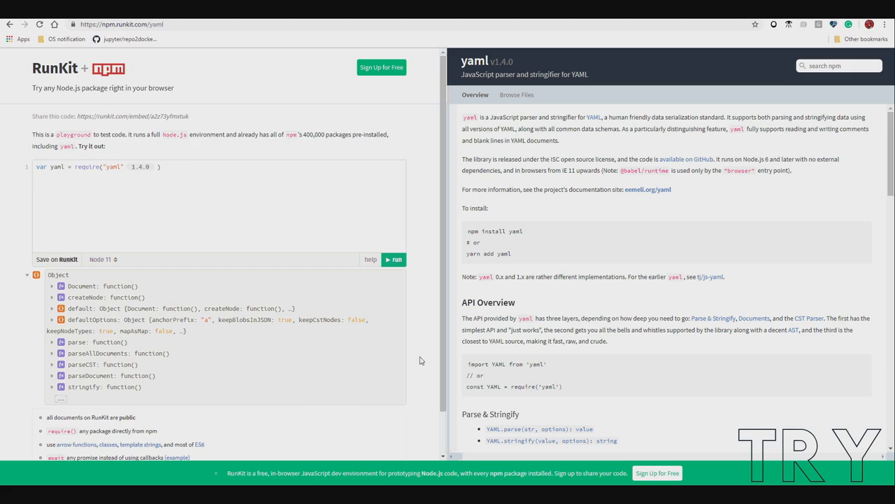
{"action": "left_click", "coordinate": [103, 260]}
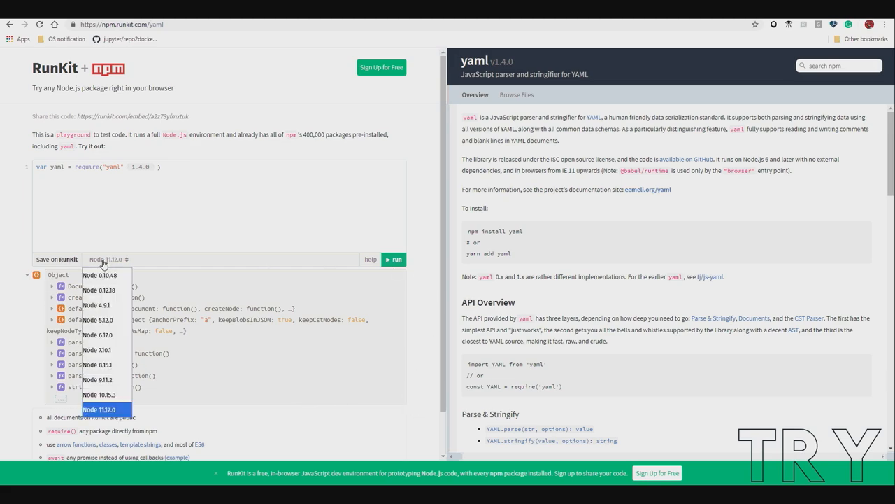
{"action": "left_click", "coordinate": [100, 409]}
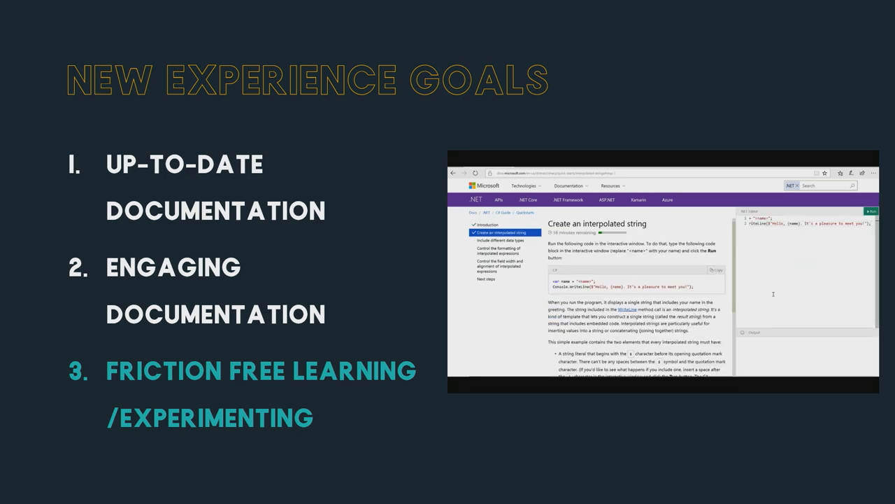
- Advance the slides to 'New Experience Goals' and end the slide show
{"action": "left_click", "coordinate": [871, 212]}
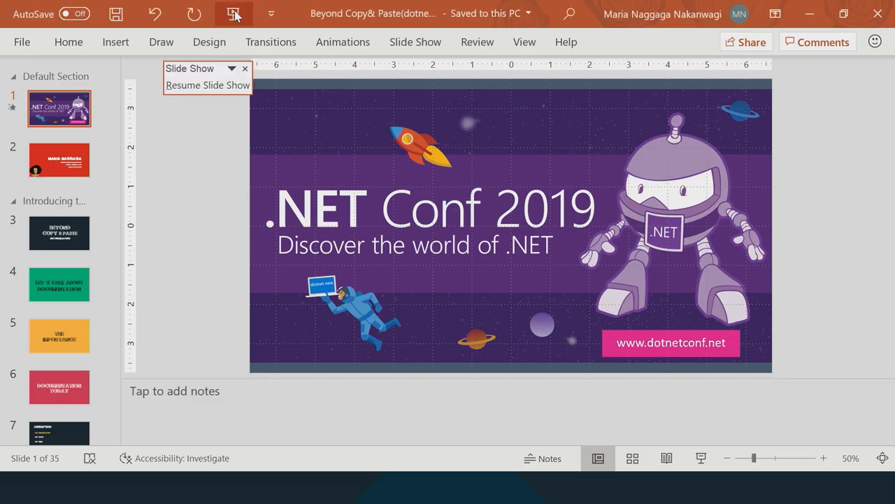
- Switch from PowerPoint to the 'Hello World - Introduction' browser window
{"action": "key", "text": "alt+tab"}
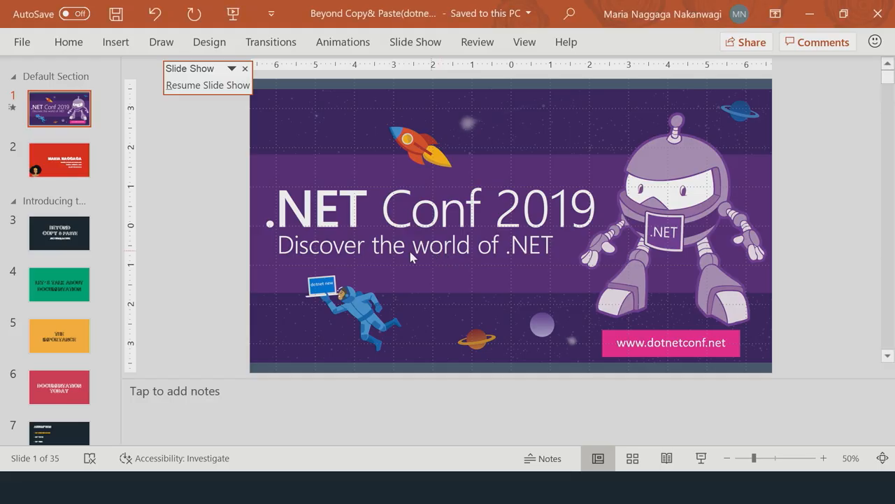
{"action": "key", "text": "alt+tab"}
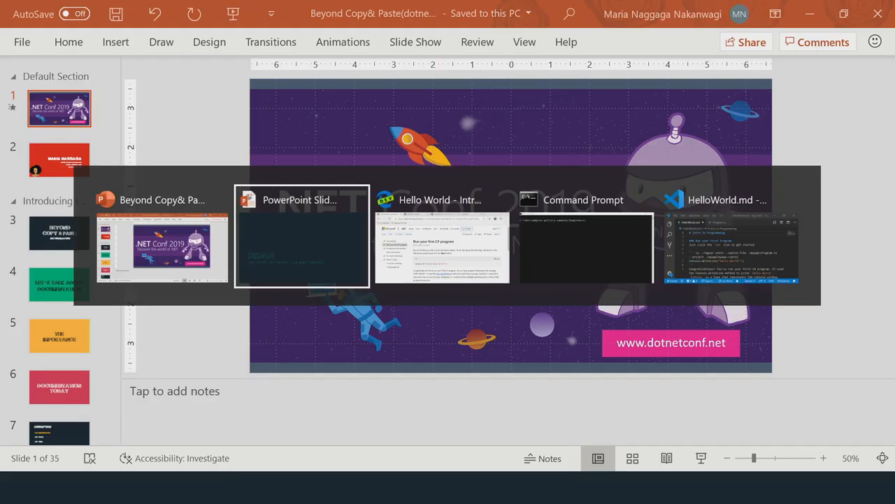
{"action": "left_click", "coordinate": [440, 199]}
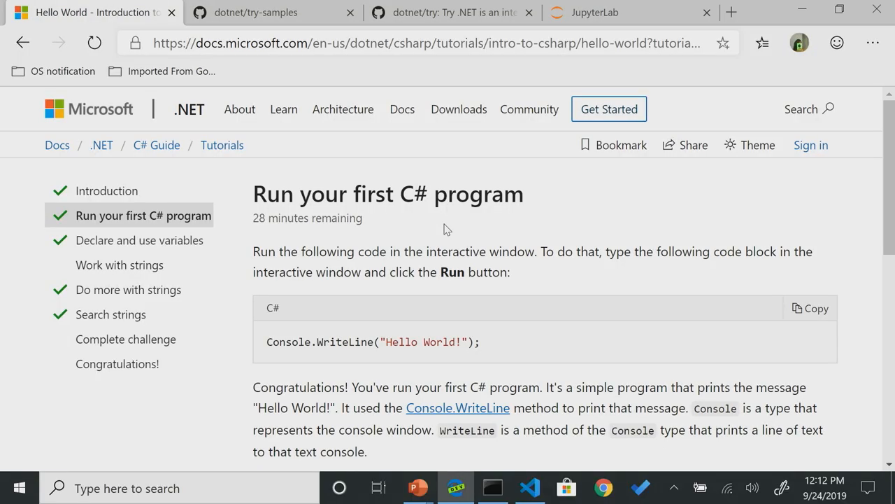
{"action": "mouse_move", "coordinate": [746, 306]}
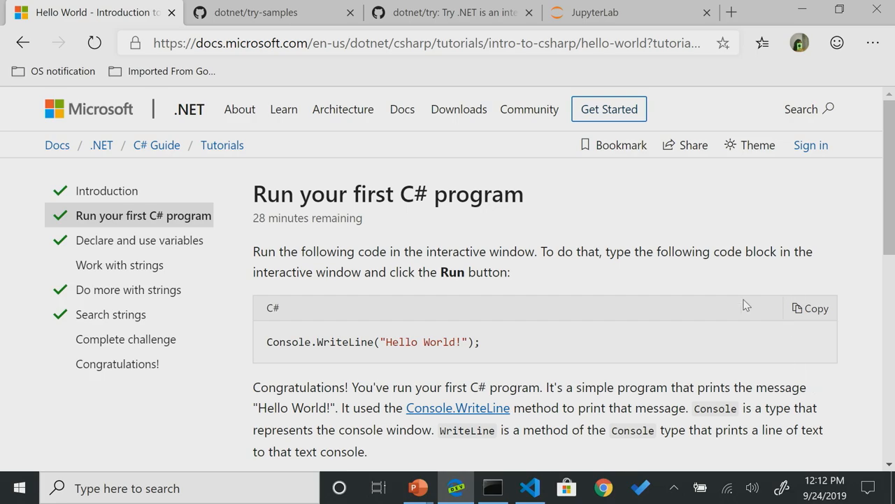
- Edit the greeting to 'Hello .NET !', run it, and switch to the try-samples tab
{"action": "scroll", "scroll_direction": "down", "scroll_amount": 3}
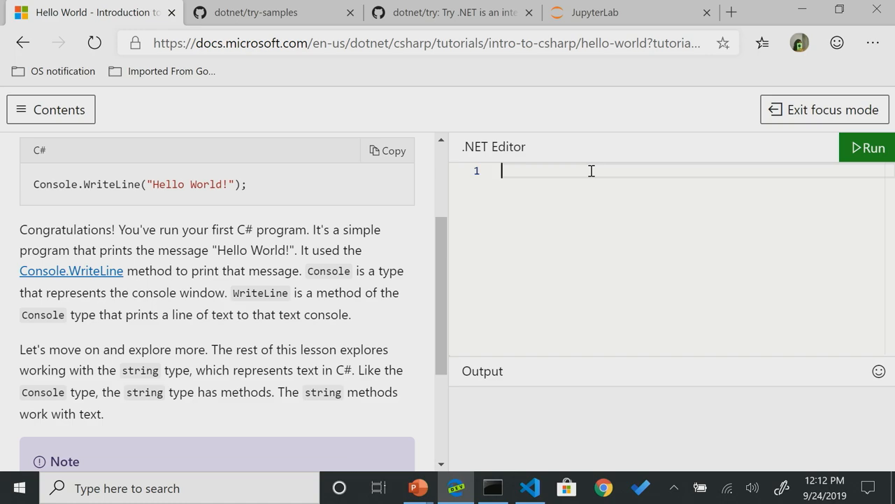
{"action": "left_click", "coordinate": [871, 147]}
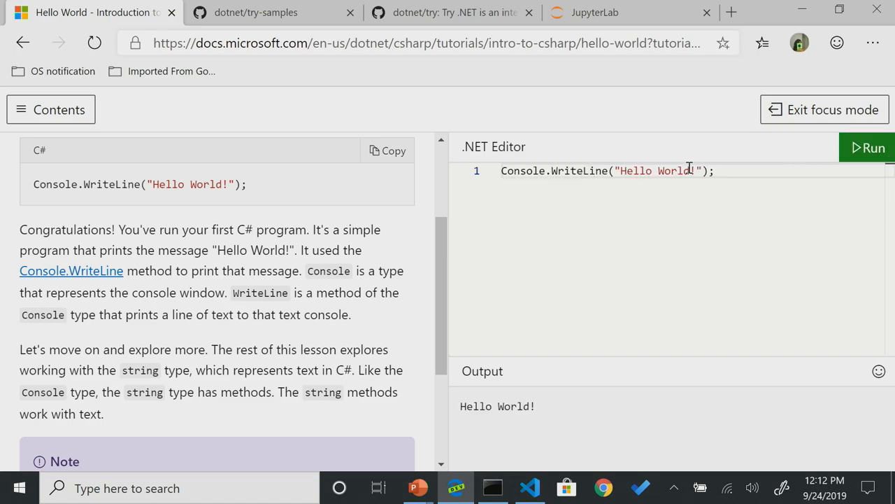
{"action": "type", "text": "\\\\"}
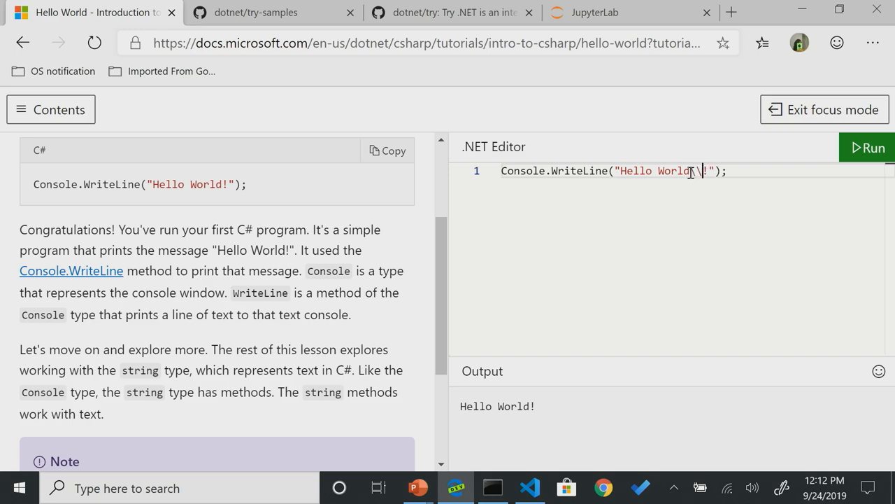
{"action": "type", "text": ">N"}
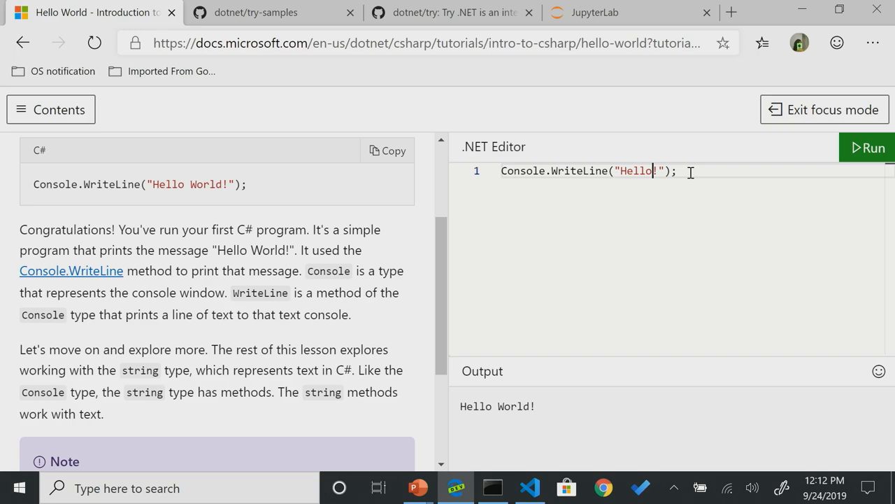
{"action": "type", "text": ".NET"}
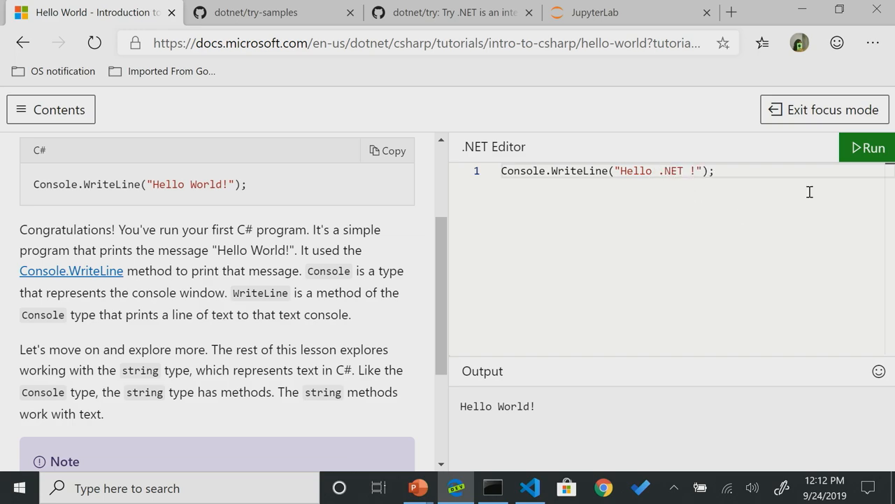
{"action": "left_click", "coordinate": [873, 147]}
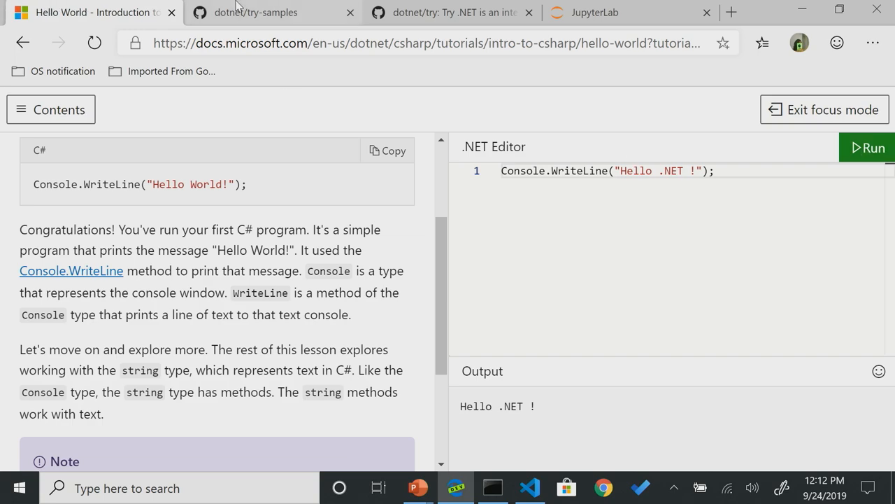
{"action": "left_click", "coordinate": [255, 12]}
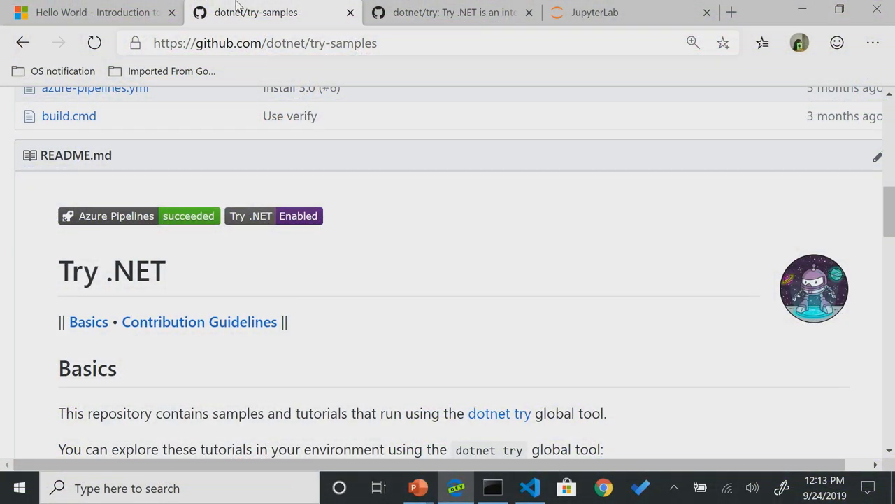
- Read the README's dotnet try instructions, then switch to the Command Prompt
{"action": "scroll", "scroll_direction": "down", "scroll_amount": 3}
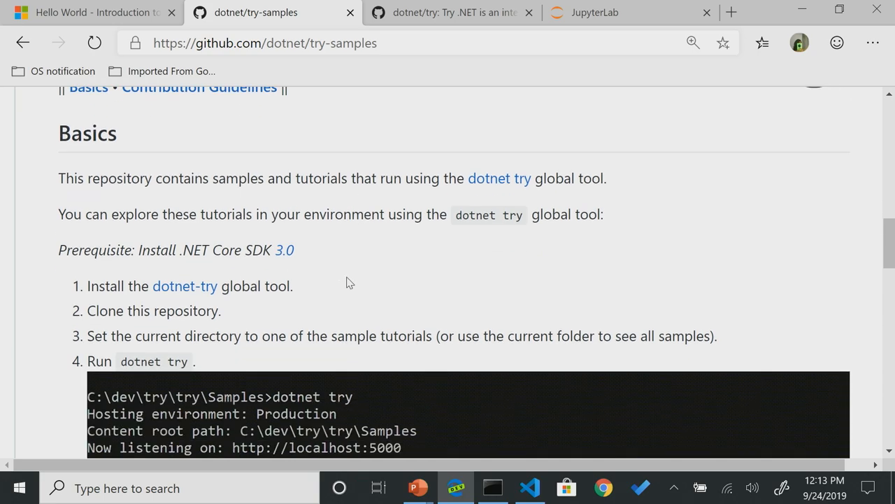
{"action": "scroll", "scroll_direction": "down", "scroll_amount": 3}
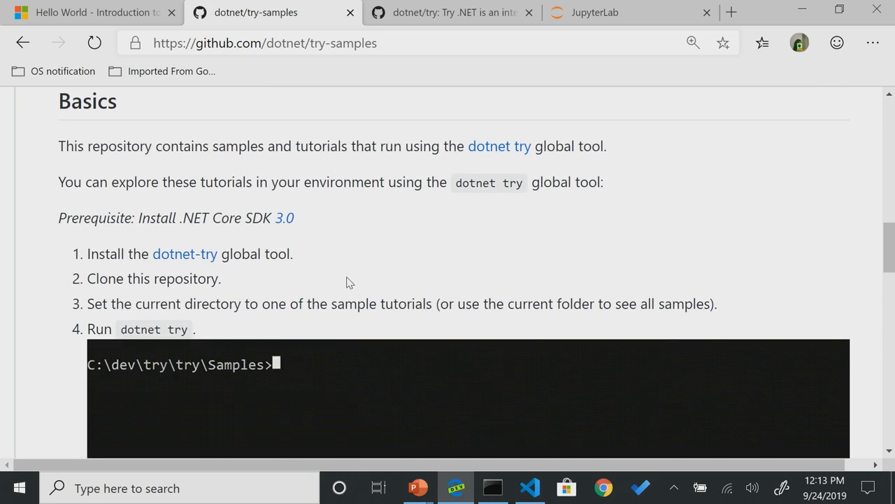
{"action": "type", "text": "dotnet tr"}
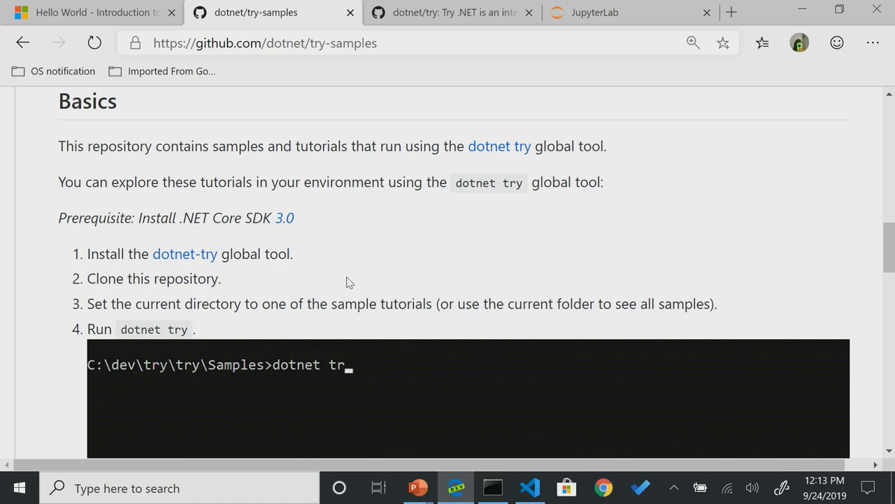
{"action": "type", "text": "y"}
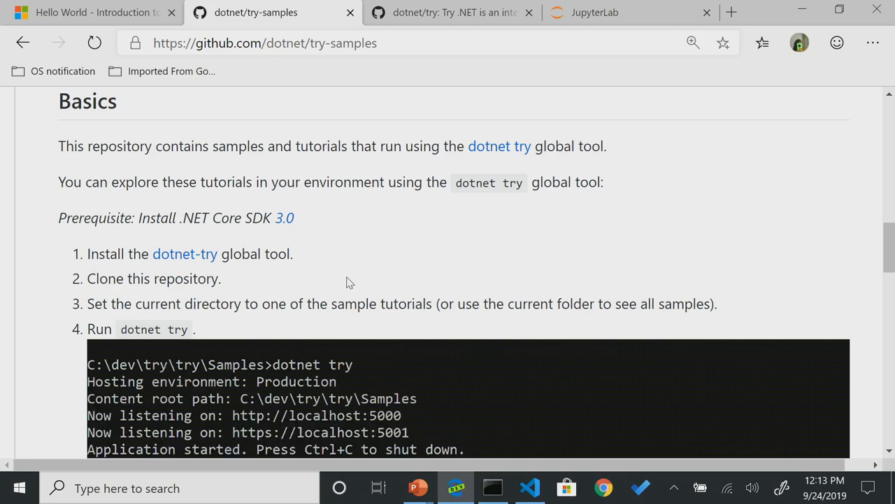
{"action": "mouse_move", "coordinate": [783, 392]}
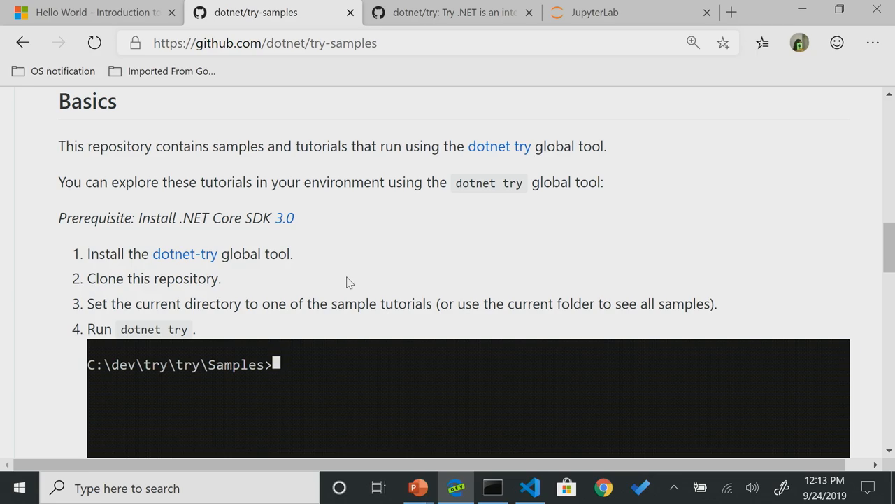
{"action": "type", "text": "dotnet tr"}
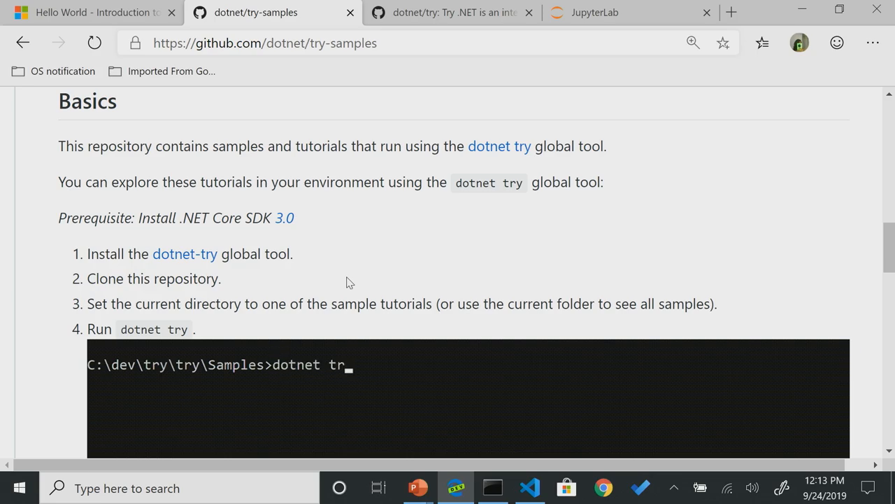
{"action": "type", "text": "y"}
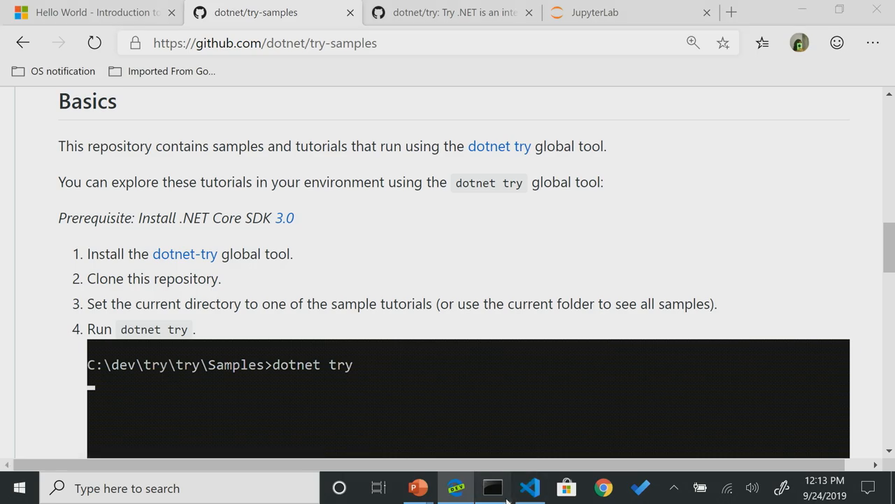
{"action": "left_click", "coordinate": [493, 488]}
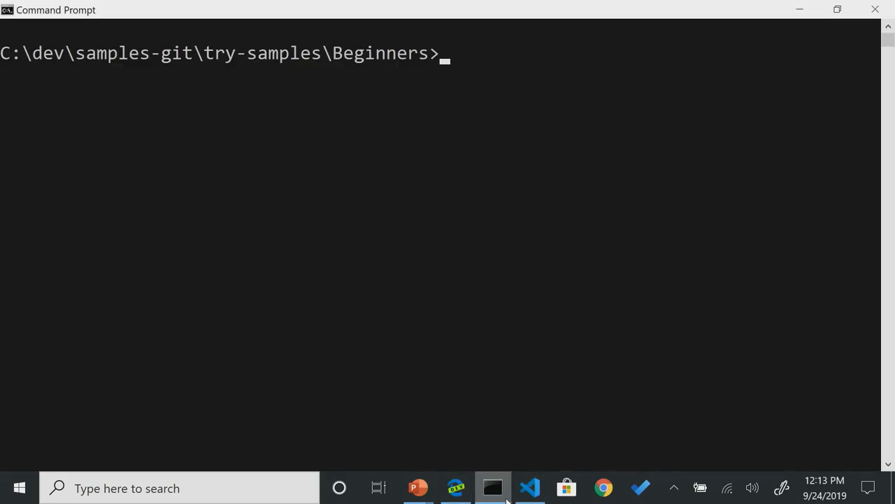
- Run 'dotnet try' in the Beginners folder, then switch to Chrome
{"action": "type", "text": "dotnet"}
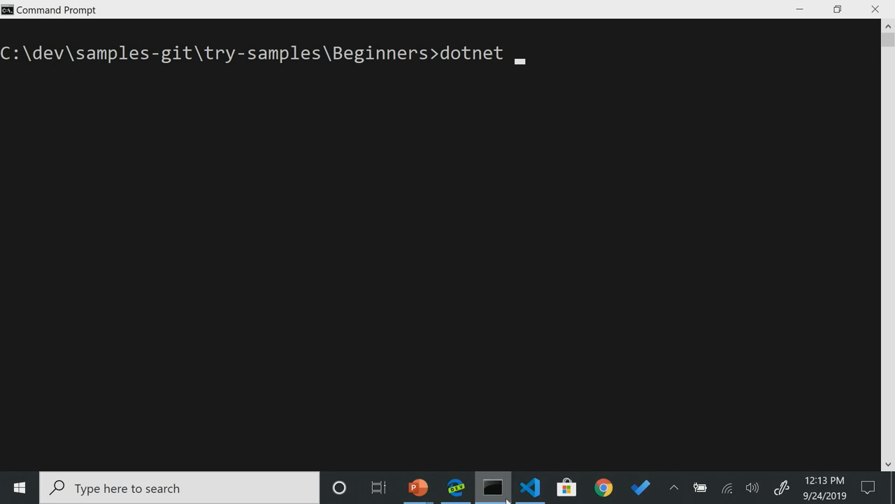
{"action": "type", "text": "try"}
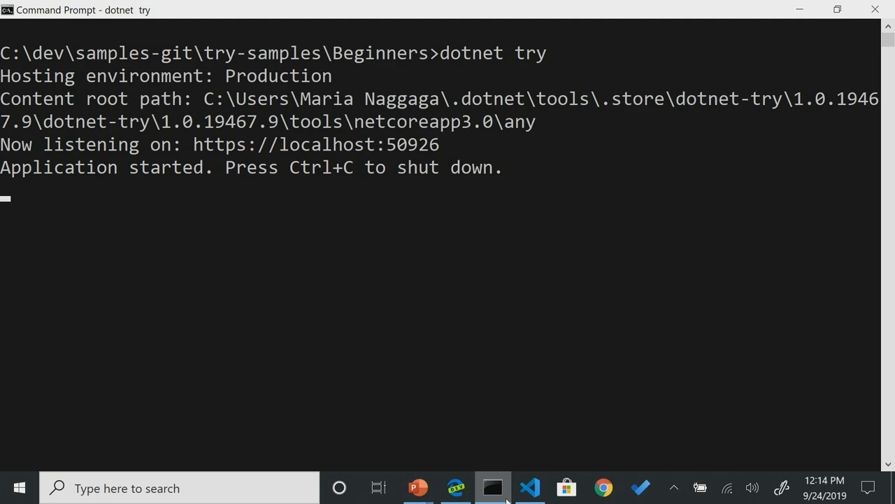
{"action": "left_click", "coordinate": [602, 488]}
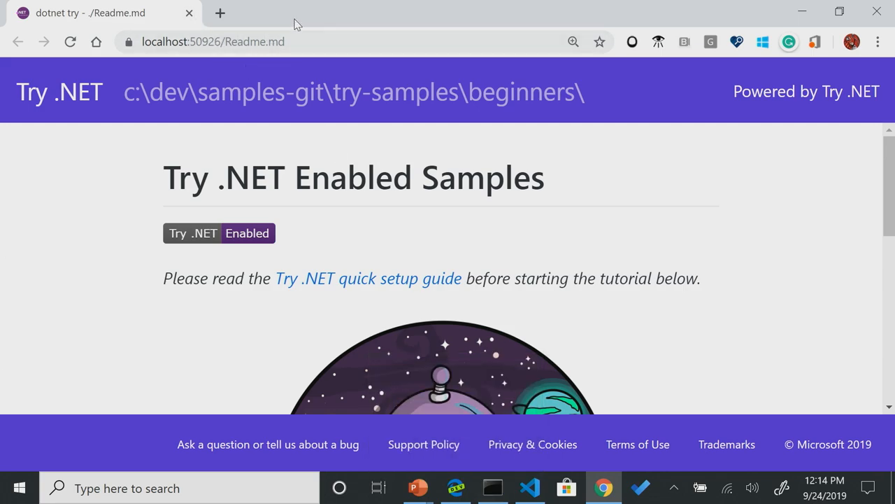
{"action": "mouse_move", "coordinate": [565, 314]}
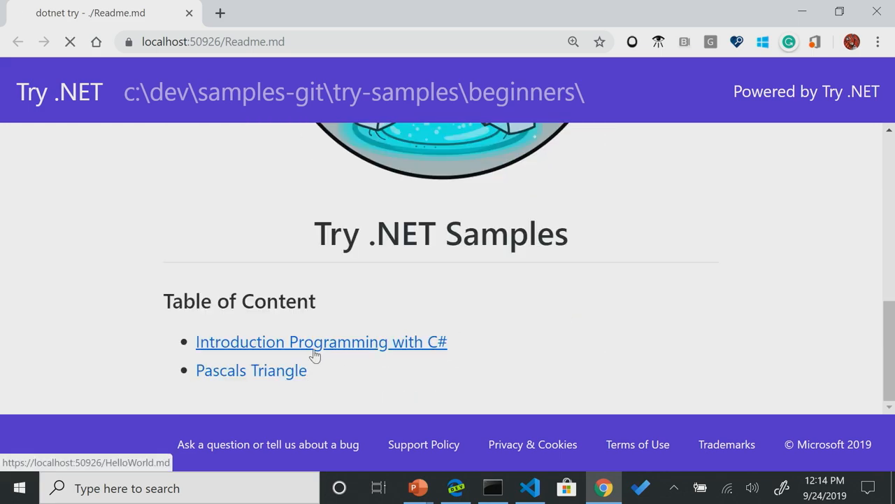
- Open the Introduction Programming with C# tutorial and run the Hello World code
{"action": "left_click", "coordinate": [321, 342]}
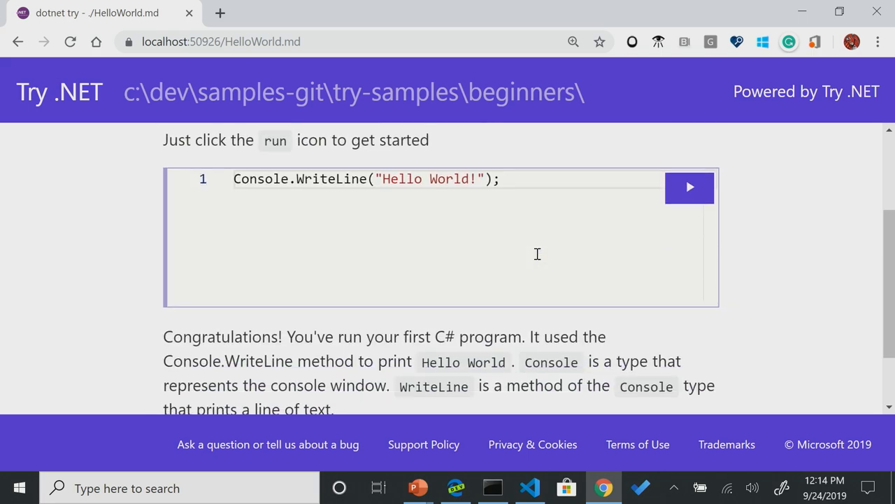
{"action": "scroll", "scroll_direction": "down", "scroll_amount": 3}
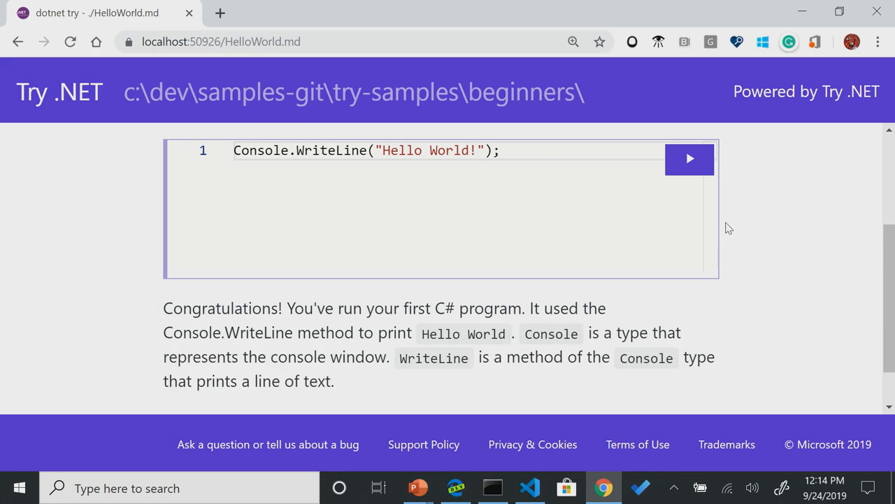
{"action": "left_click", "coordinate": [689, 159]}
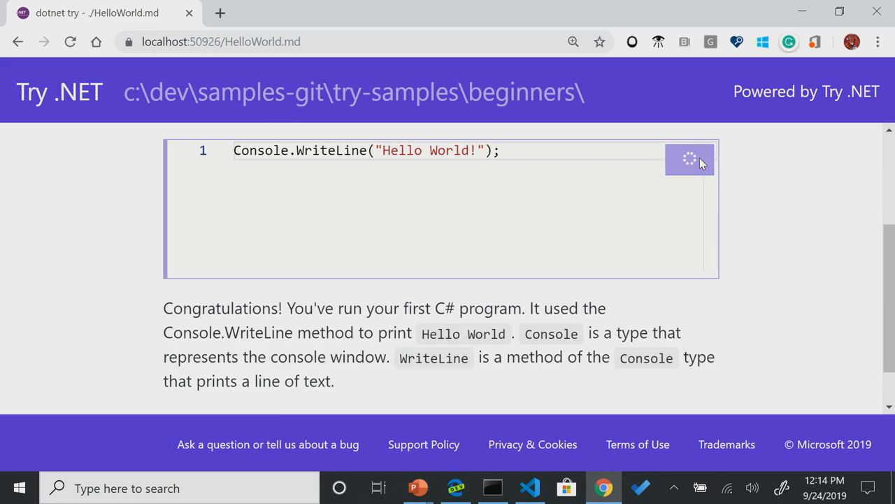
- Replace World with 'Maria' in the greeting and rerun the code
{"action": "left_click", "coordinate": [689, 160]}
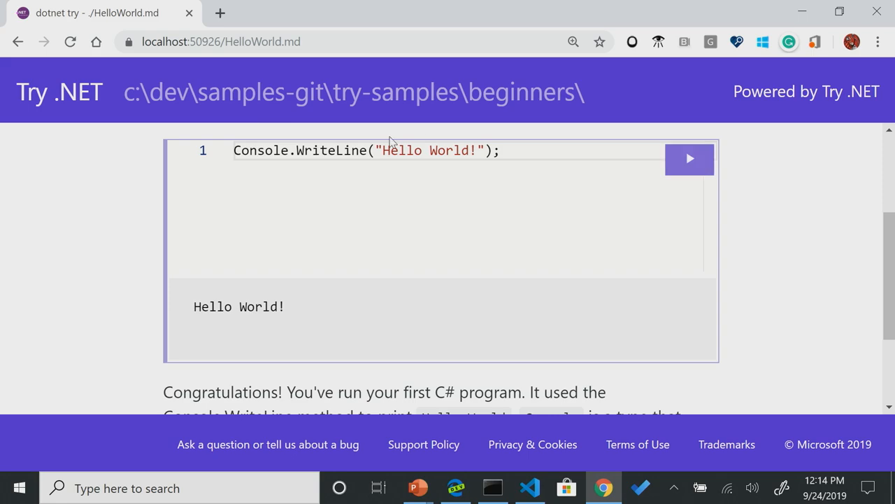
{"action": "type", "text": "\\"}
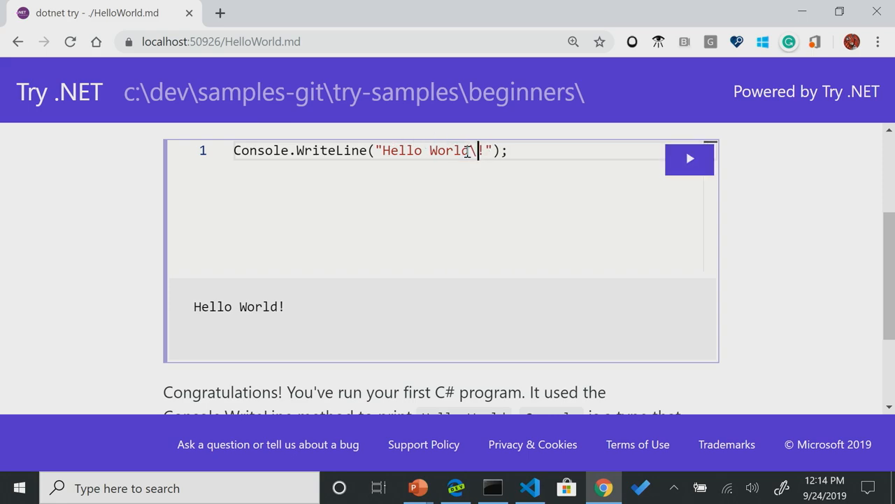
{"action": "key", "text": "Backspace"}
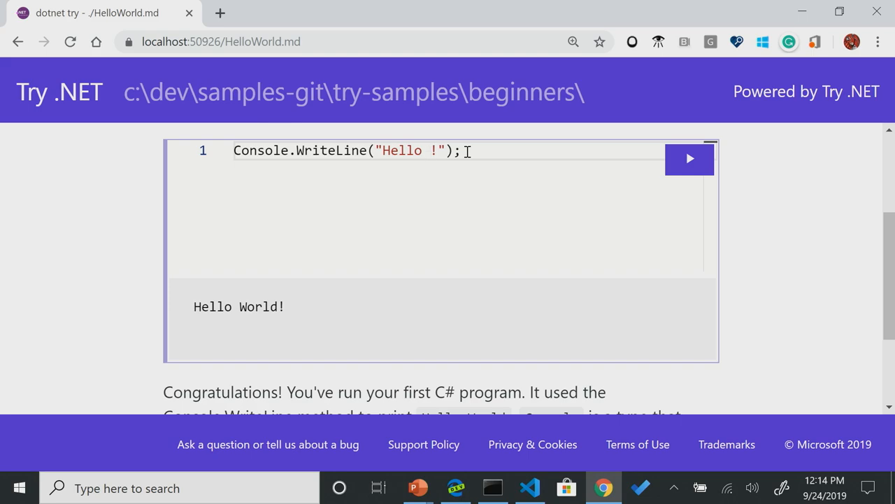
{"action": "type", "text": "Maria"}
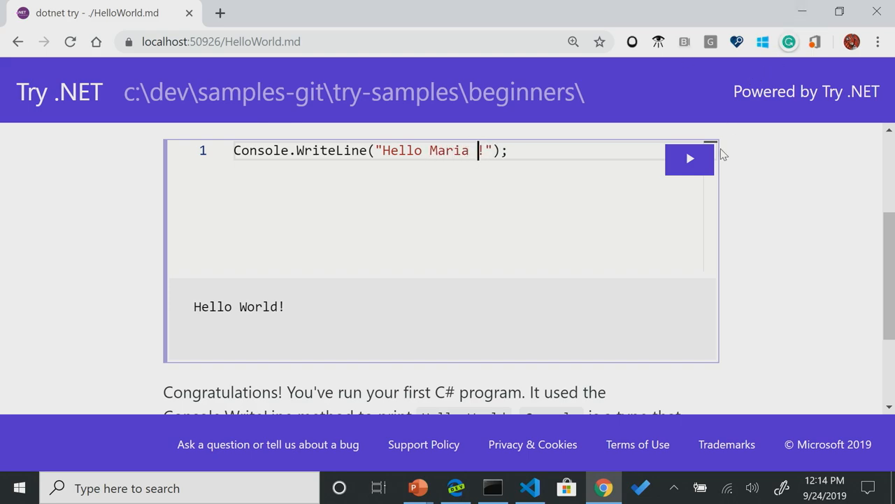
{"action": "left_click", "coordinate": [689, 158]}
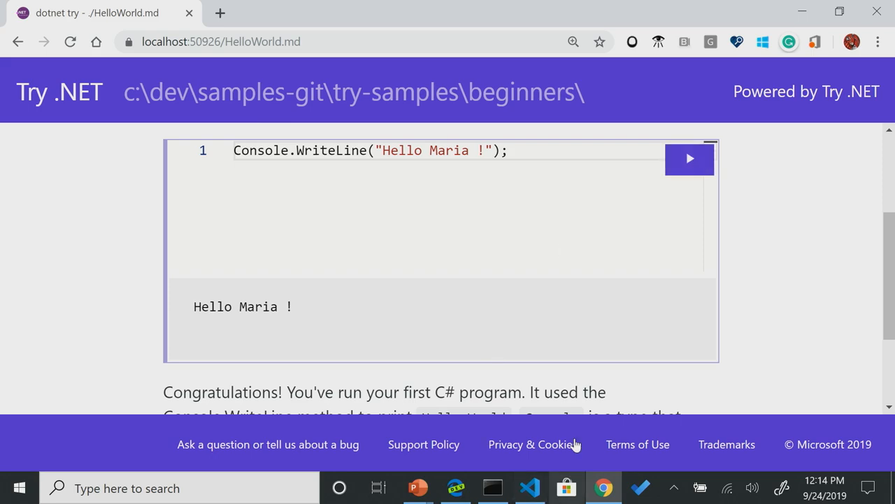
- Go to the Strings & Variables lesson and scroll through it
{"action": "scroll", "scroll_direction": "down", "scroll_amount": 3}
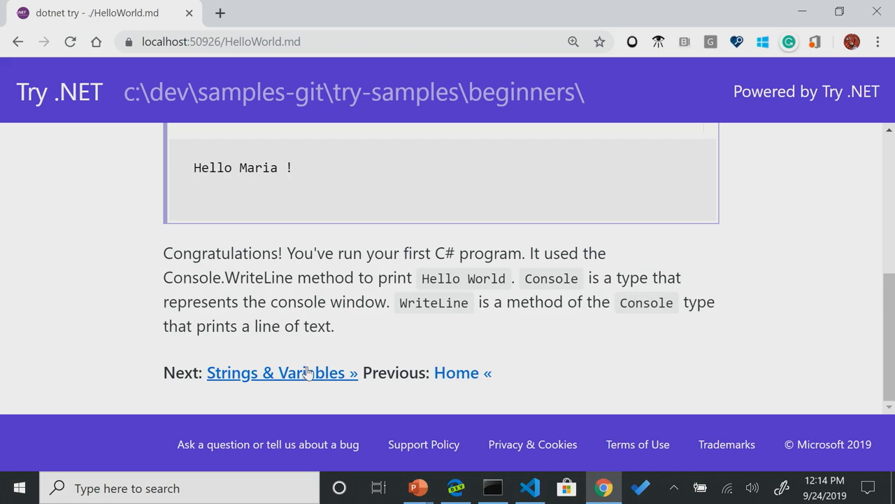
{"action": "left_click", "coordinate": [282, 372]}
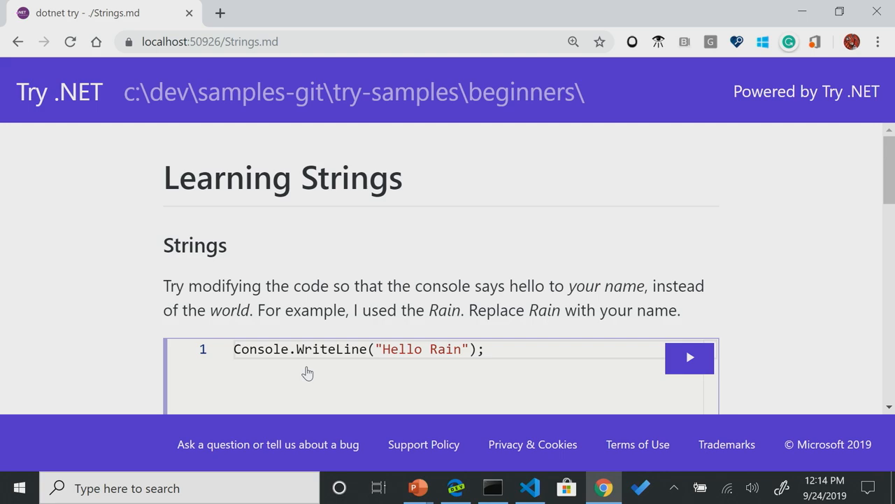
{"action": "scroll", "scroll_direction": "down", "scroll_amount": 3}
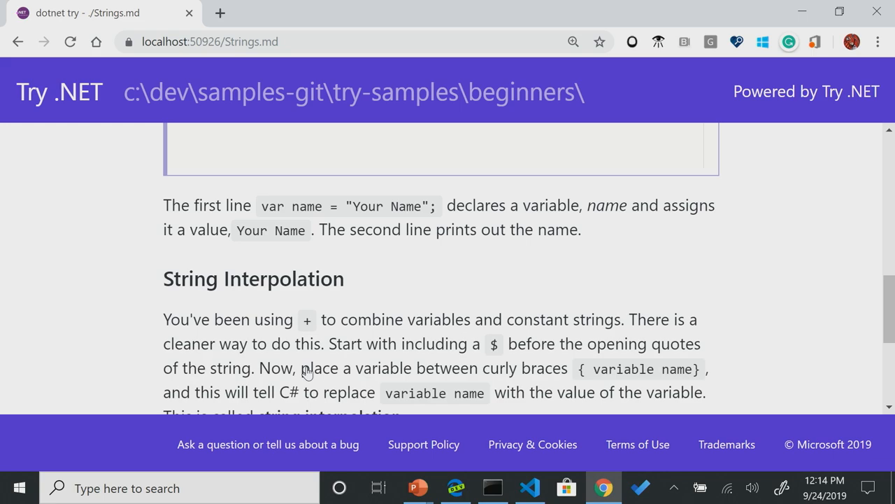
- Open HelloWorld.md in VS Code, check the server window, then select cs and --region
{"action": "left_click", "coordinate": [529, 488]}
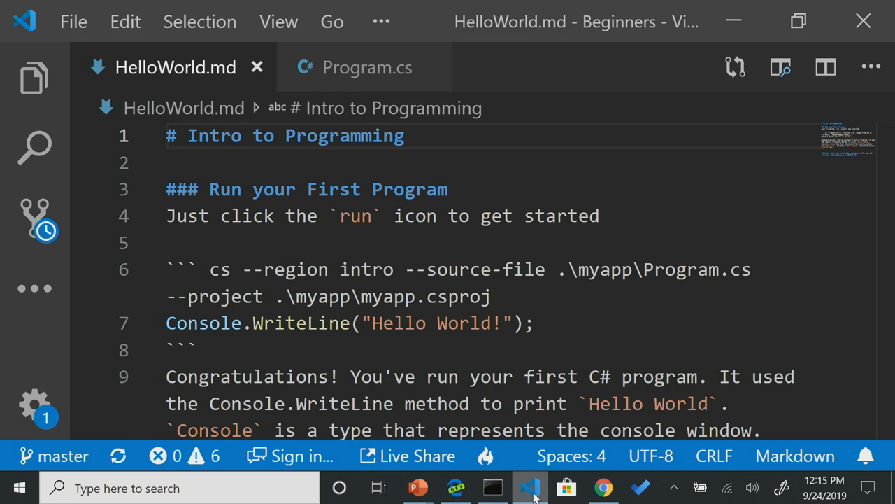
{"action": "left_click", "coordinate": [492, 488]}
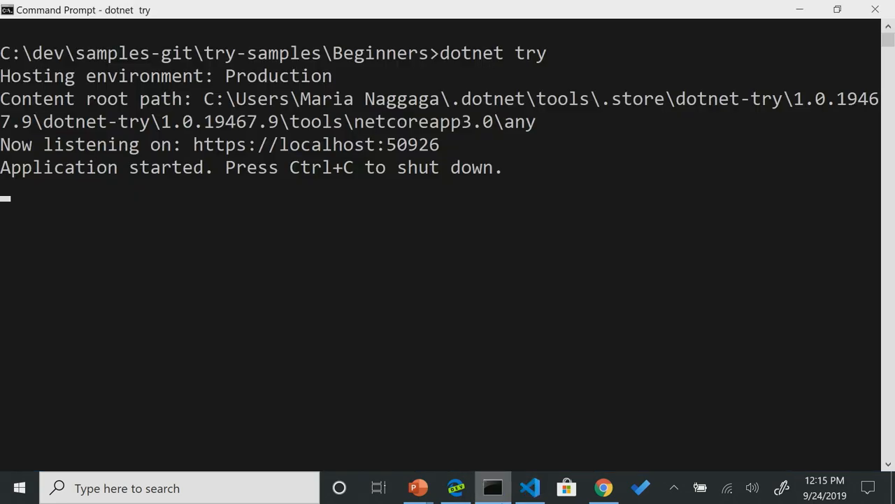
{"action": "left_click", "coordinate": [529, 487]}
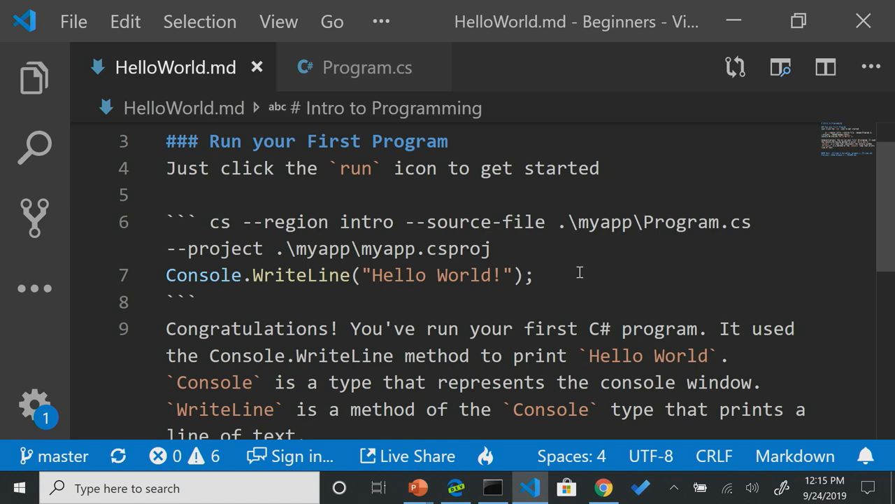
{"action": "mouse_move", "coordinate": [435, 264]}
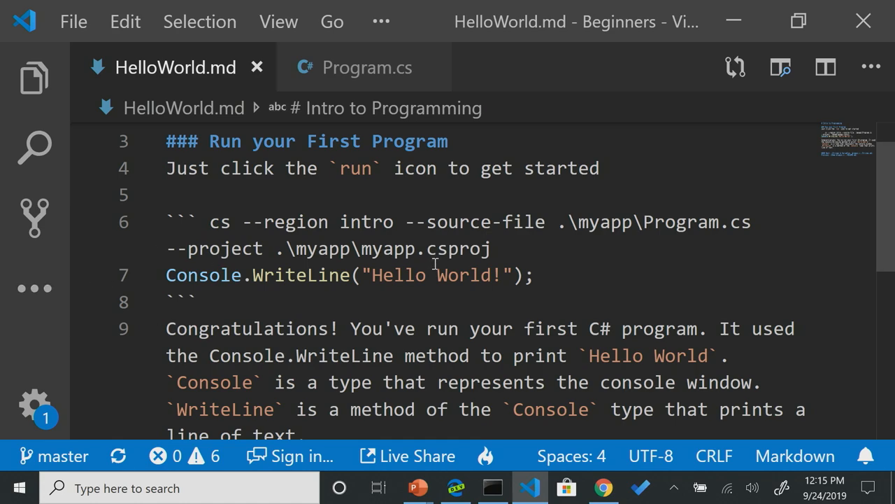
{"action": "mouse_move", "coordinate": [7, 279]}
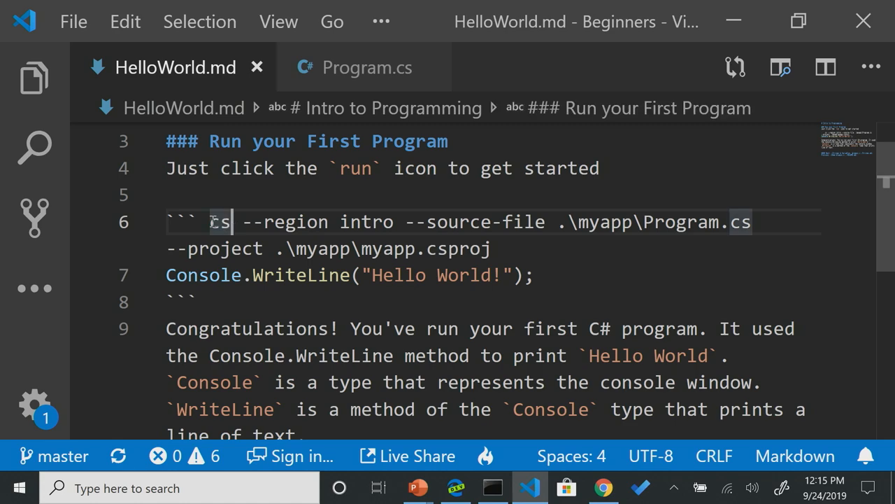
{"action": "double_click", "coordinate": [218, 221]}
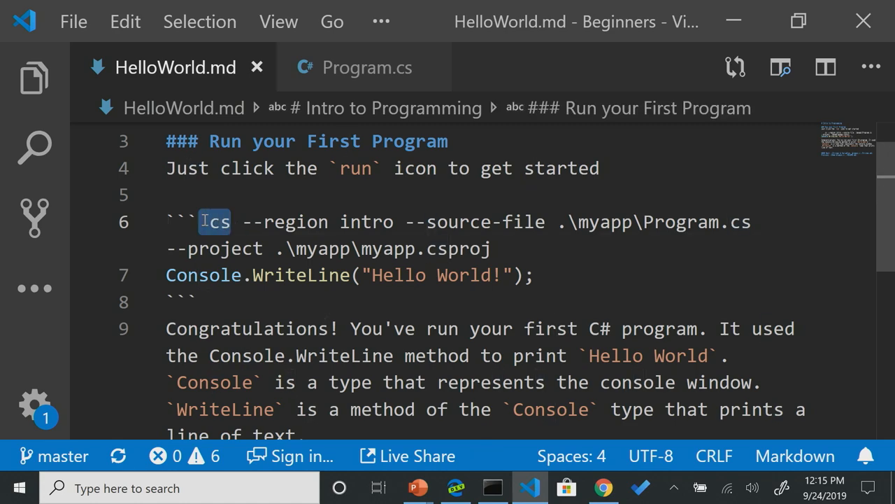
{"action": "double_click", "coordinate": [296, 222]}
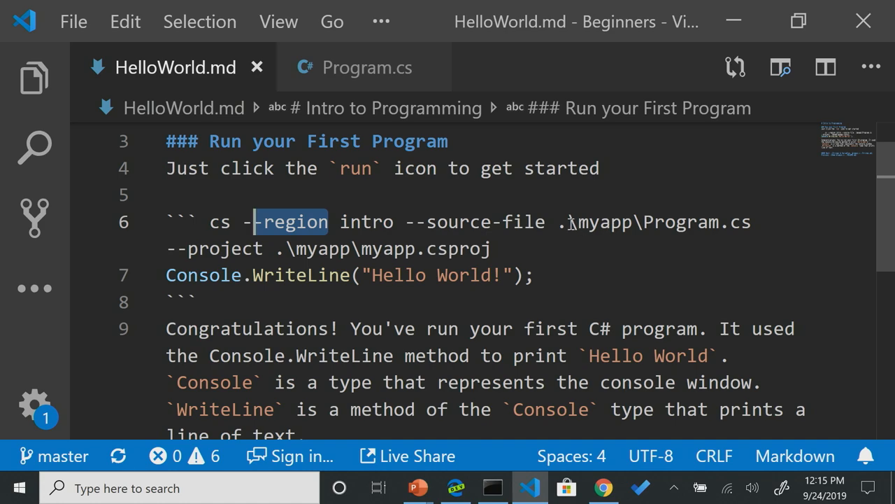
{"action": "mouse_move", "coordinate": [364, 67]}
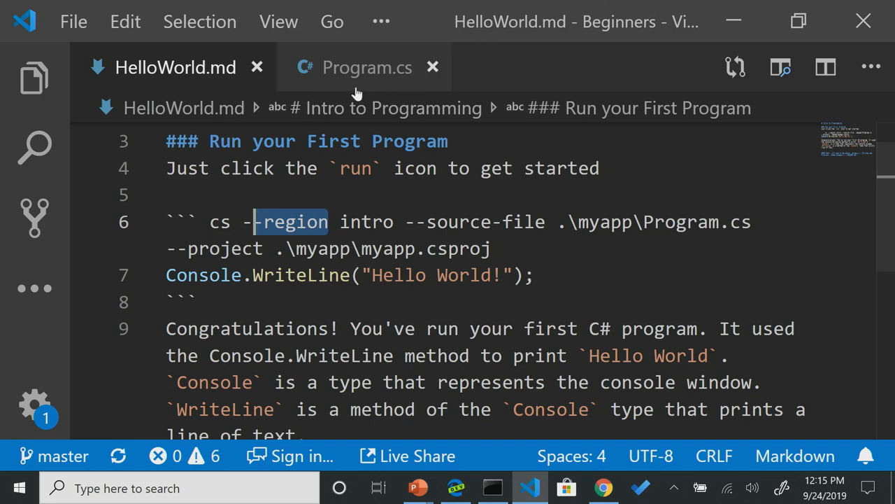
- Edit the Intro() WriteLine in Program.cs to print 'Hello .NET Conf!' and save
{"action": "left_click", "coordinate": [367, 68]}
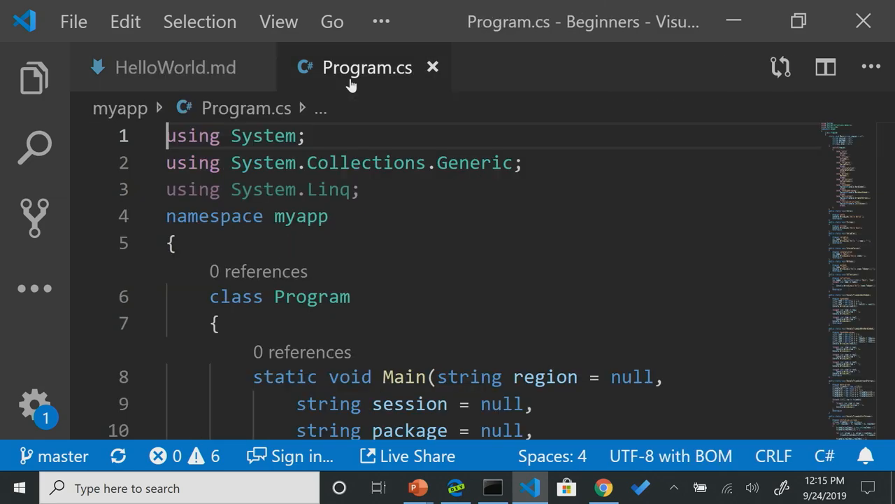
{"action": "scroll", "scroll_direction": "down", "scroll_amount": 3}
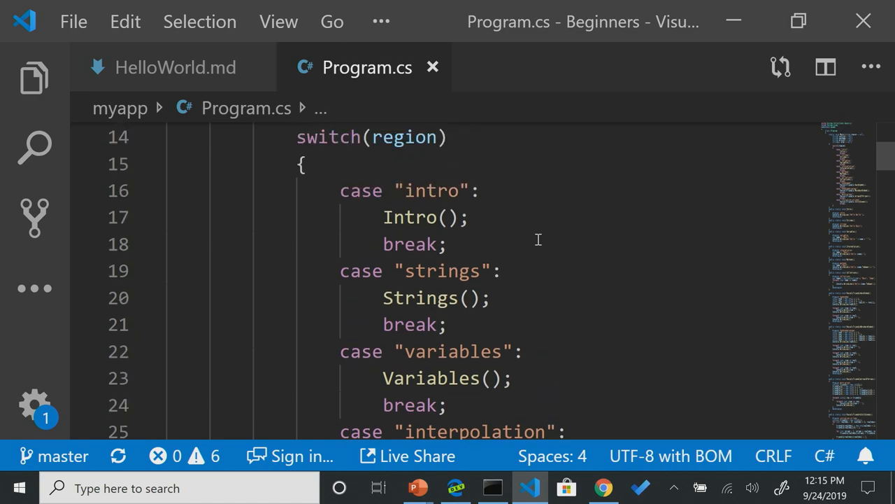
{"action": "scroll", "scroll_direction": "down", "scroll_amount": 3}
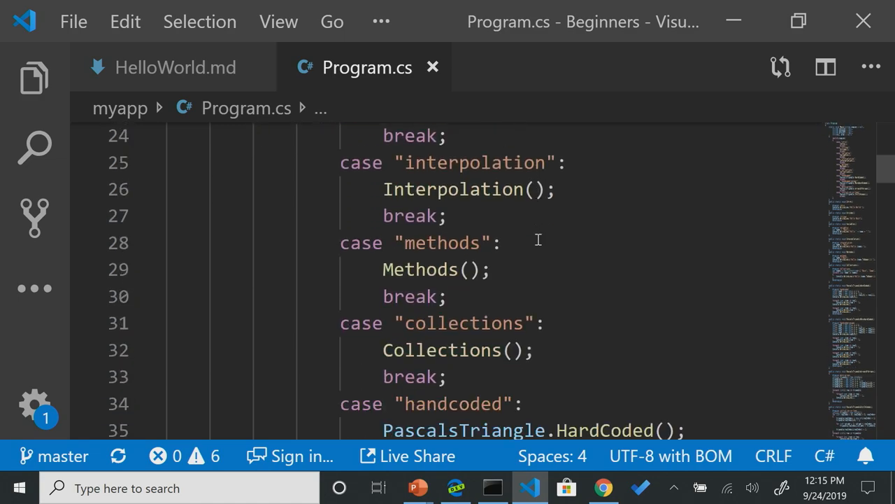
{"action": "scroll", "scroll_direction": "down", "scroll_amount": 3}
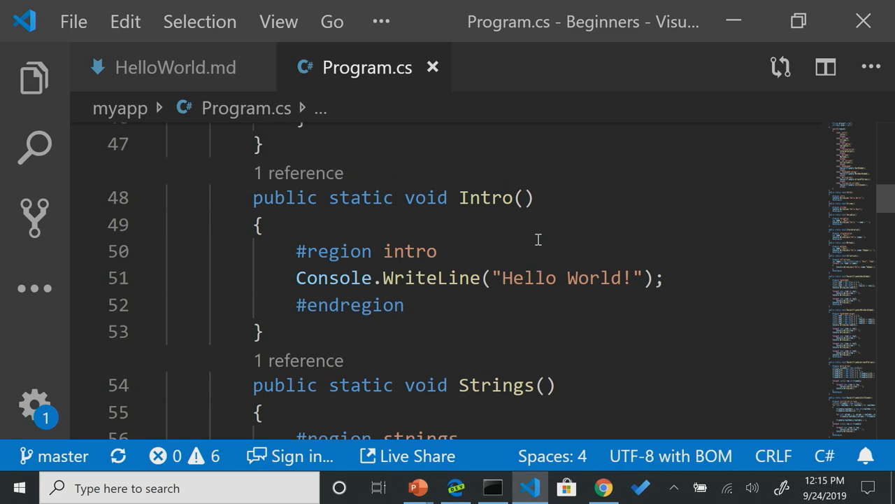
{"action": "left_click", "coordinate": [621, 277]}
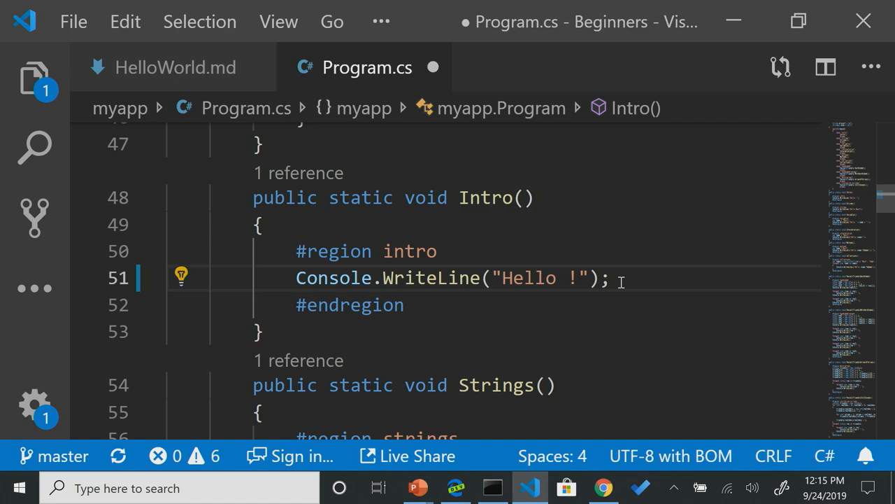
{"action": "type", "text": ".NET Conf"}
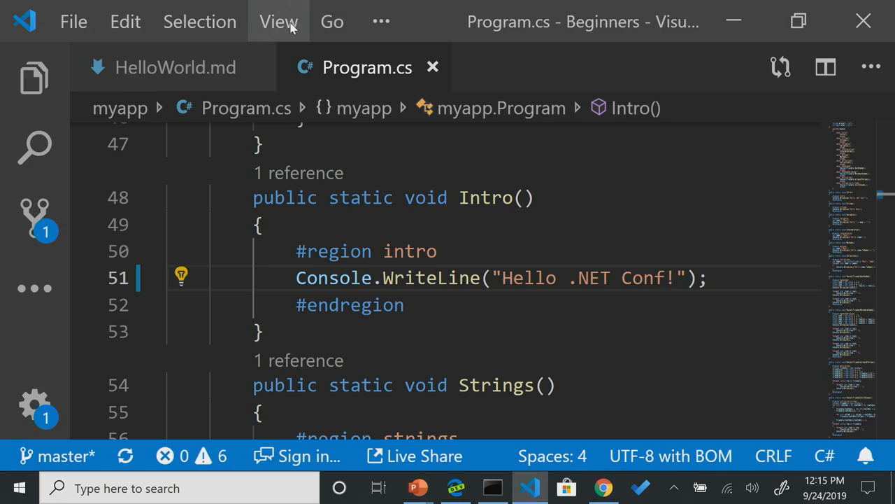
{"action": "left_click", "coordinate": [492, 488]}
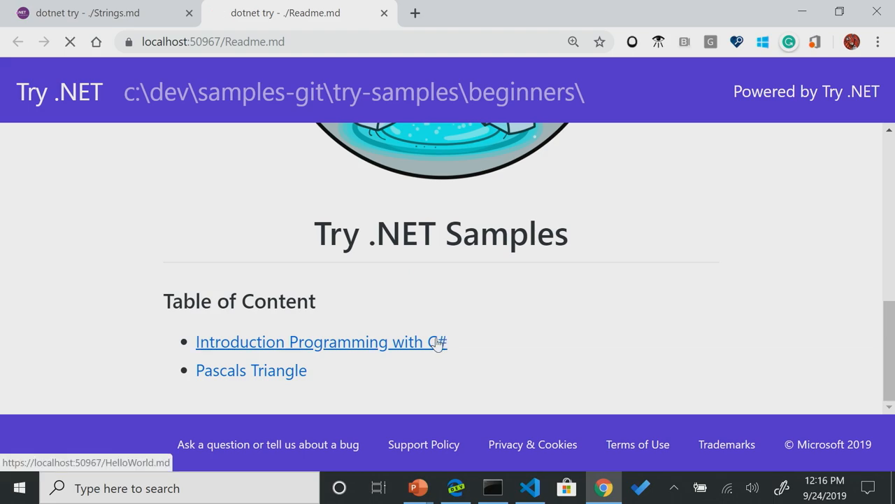
- View the local Introduction Programming with C# page showing the updated greeting, then return to VS Code
{"action": "left_click", "coordinate": [321, 341]}
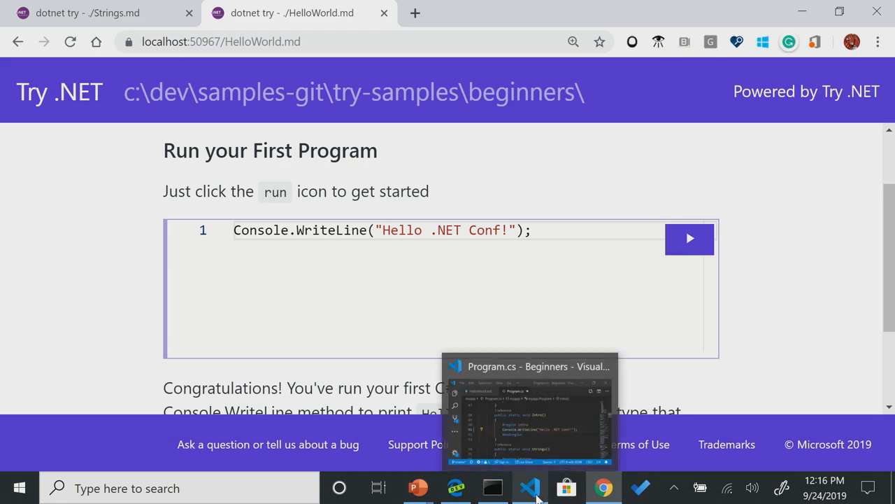
{"action": "left_click", "coordinate": [530, 488]}
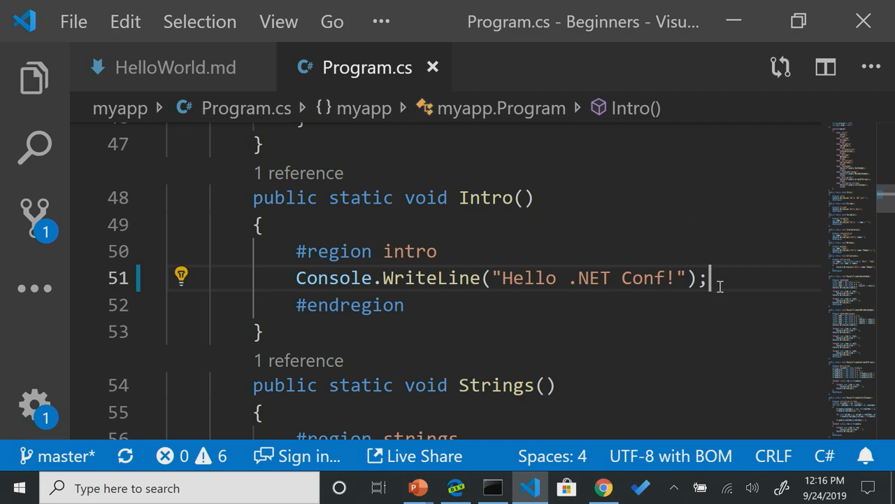
- Delete the greeting's semicolon and change HelloWorld.md's region reference from intro to intros
{"action": "key", "text": "Backspace"}
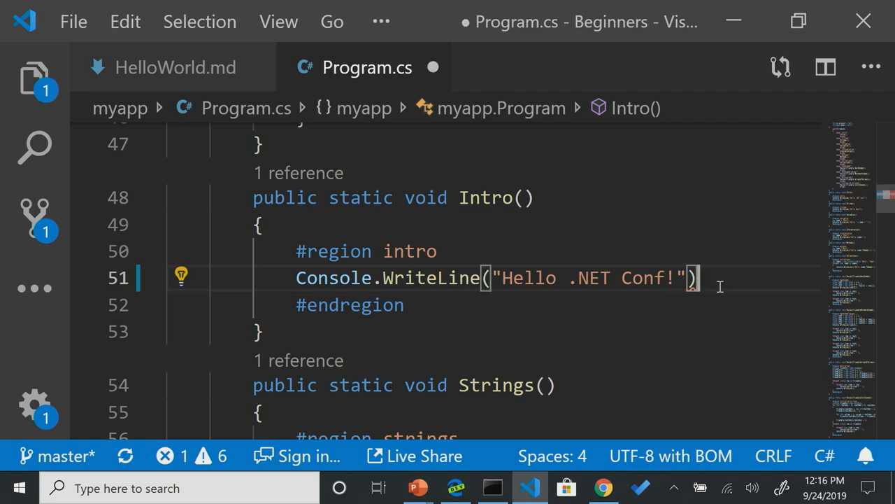
{"action": "left_click", "coordinate": [175, 67]}
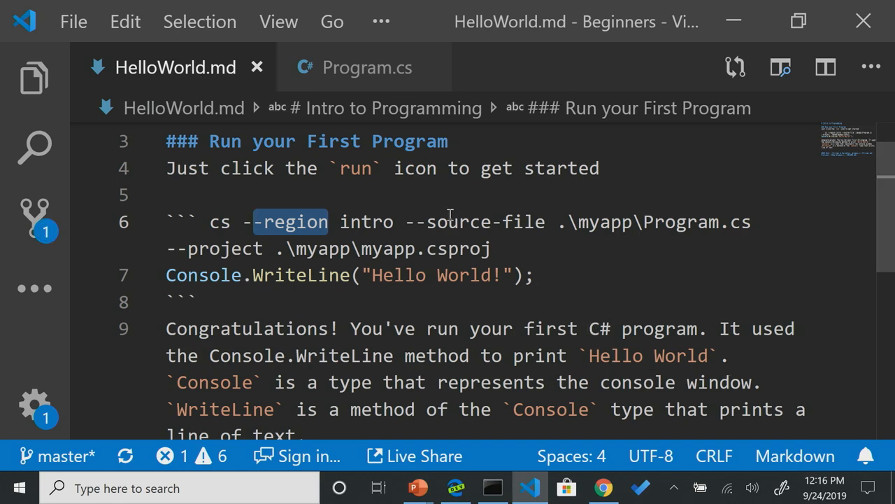
{"action": "double_click", "coordinate": [366, 222]}
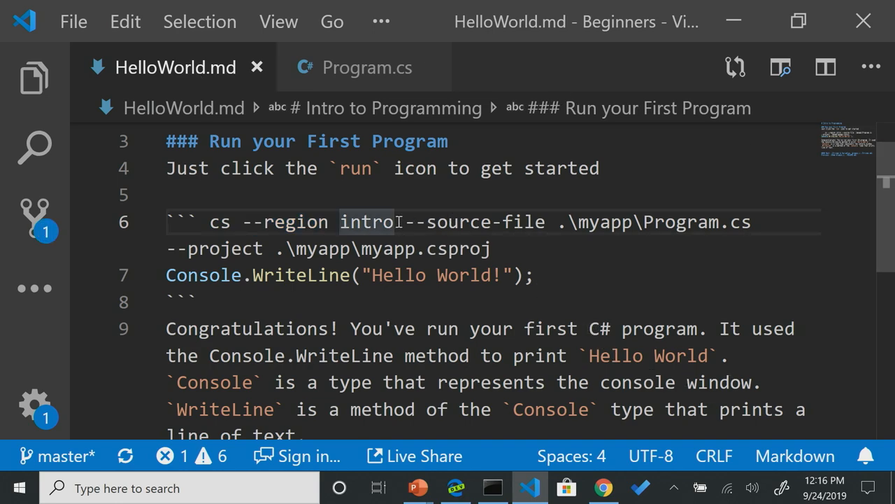
{"action": "type", "text": "s"}
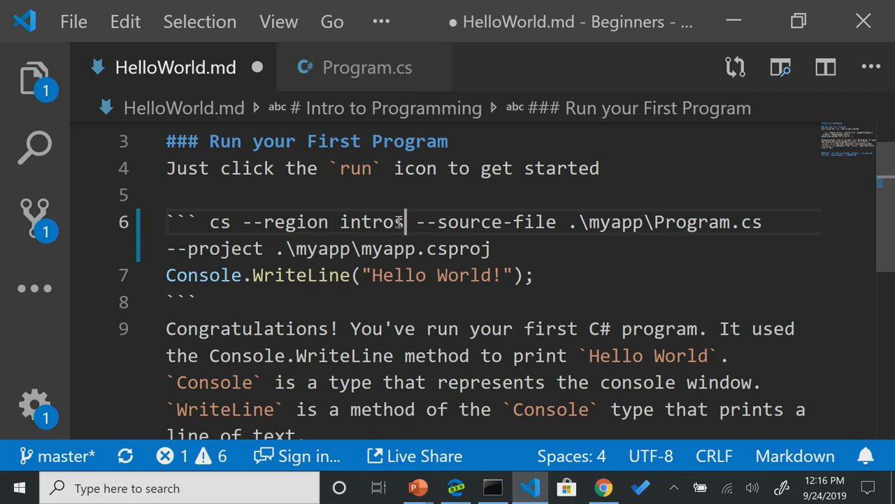
{"action": "left_click", "coordinate": [492, 488]}
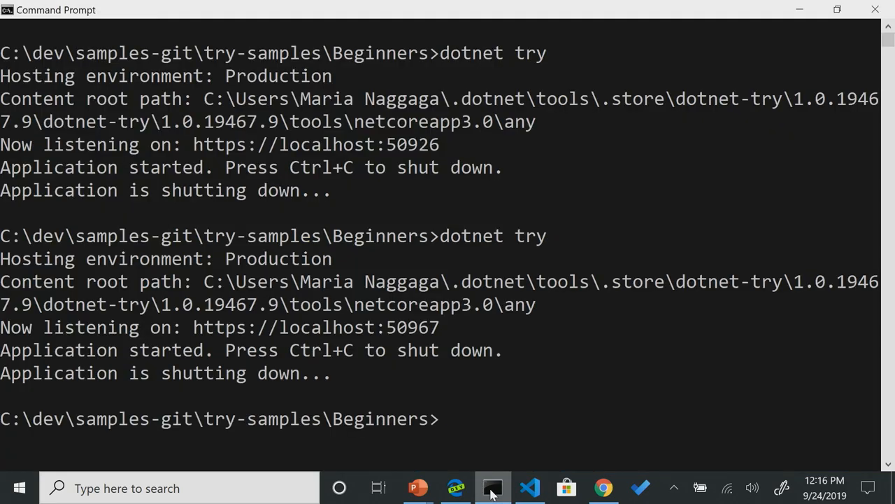
- Run dotnet try verify and review its 10 errors, including the missing intros region
{"action": "type", "text": "dotnet ve"}
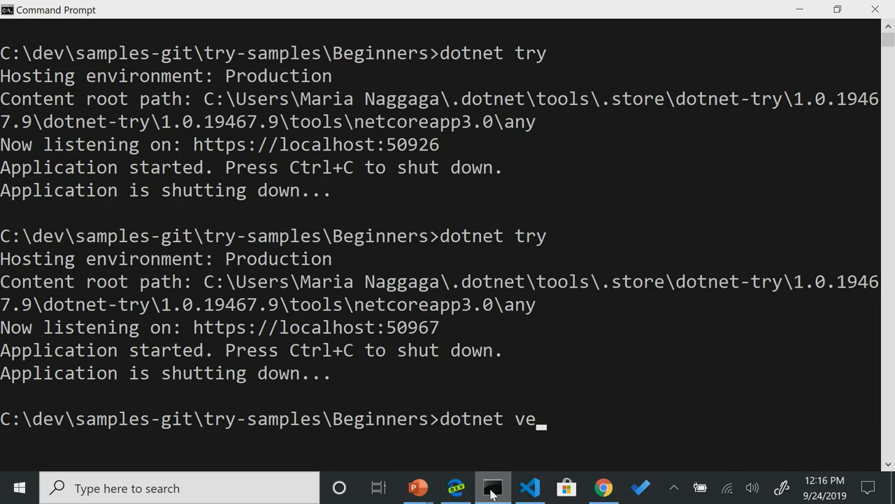
{"action": "type", "text": "rify"}
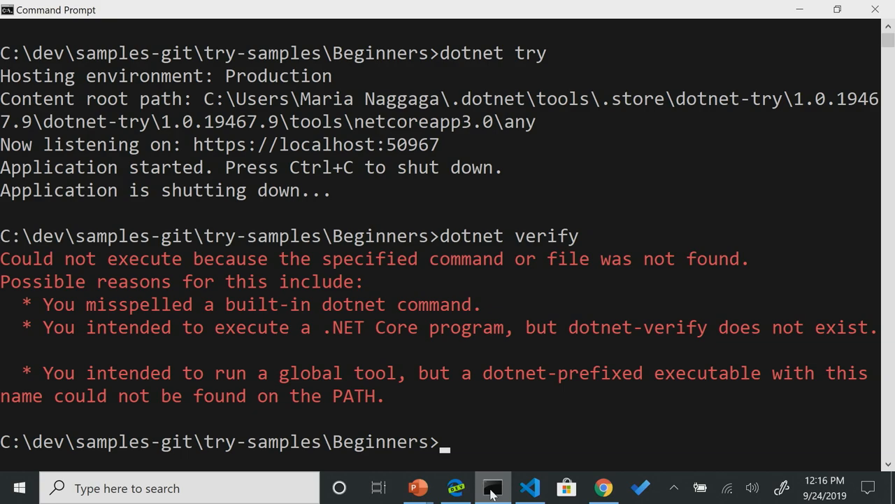
{"action": "type", "text": "dotnet ver"}
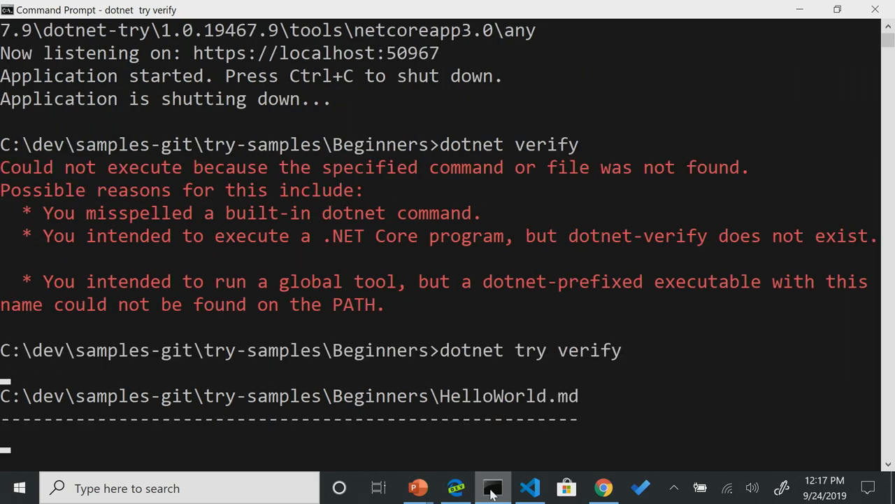
{"action": "scroll", "scroll_direction": "down", "scroll_amount": 3}
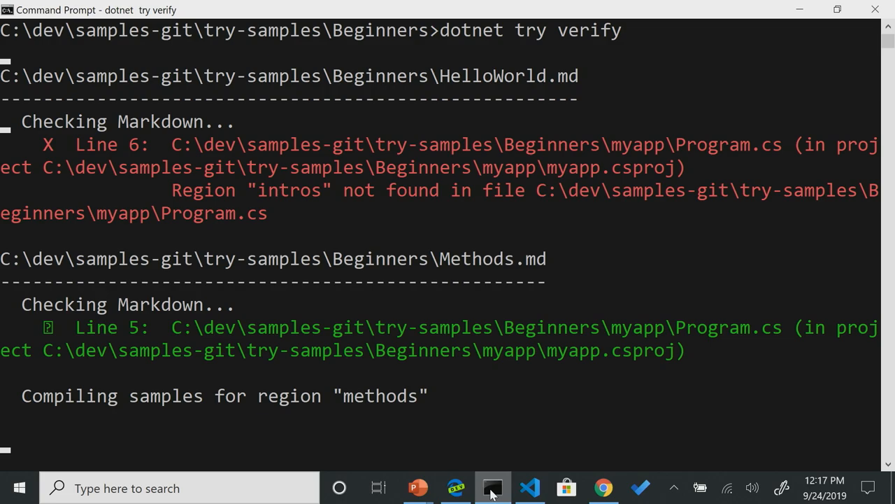
{"action": "scroll", "scroll_direction": "down", "scroll_amount": 3}
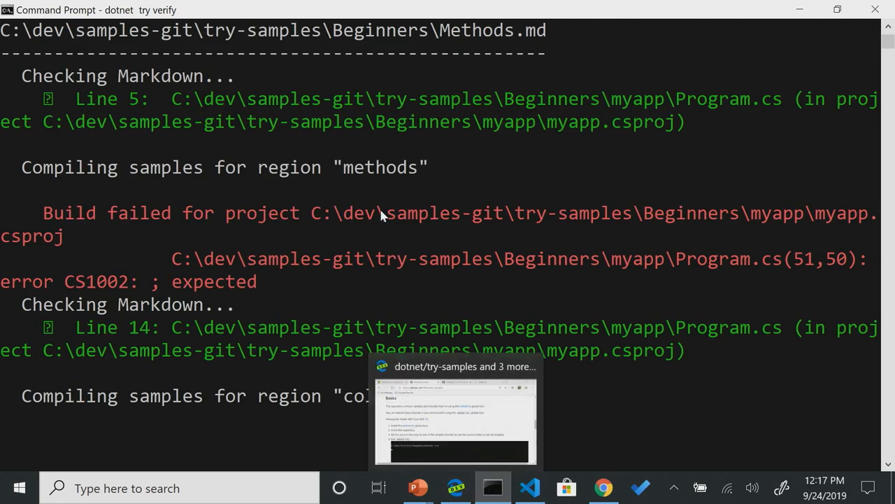
{"action": "scroll", "scroll_direction": "down", "scroll_amount": 3}
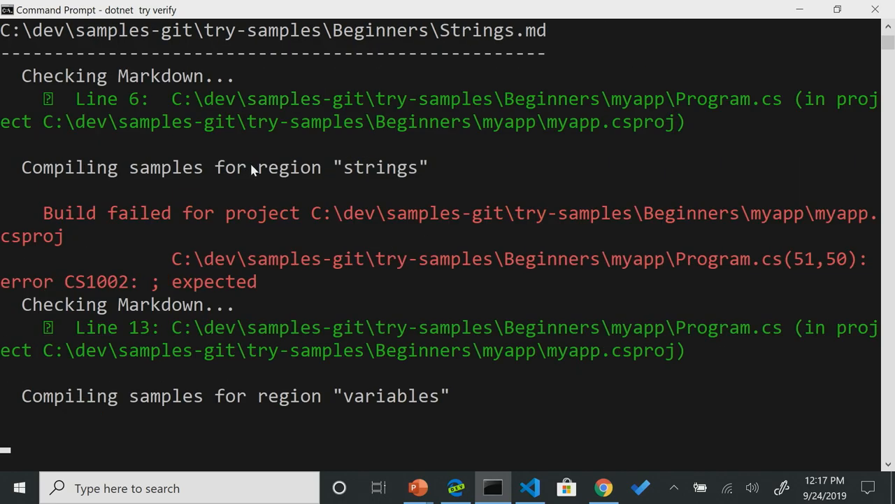
{"action": "mouse_move", "coordinate": [276, 201]}
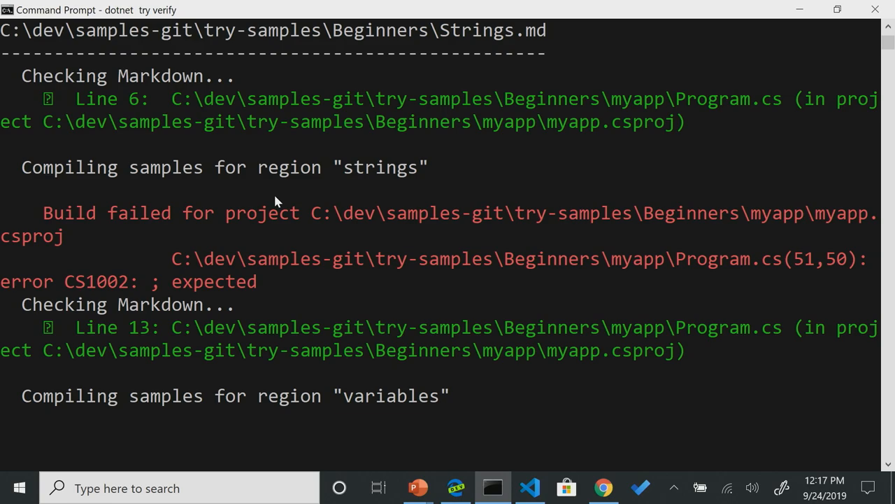
{"action": "scroll", "scroll_direction": "down", "scroll_amount": 3}
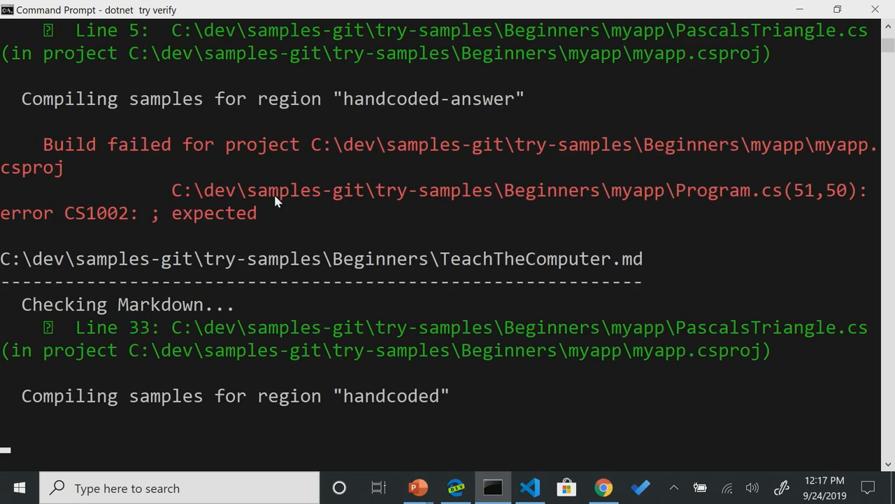
{"action": "scroll", "scroll_direction": "down", "scroll_amount": 3}
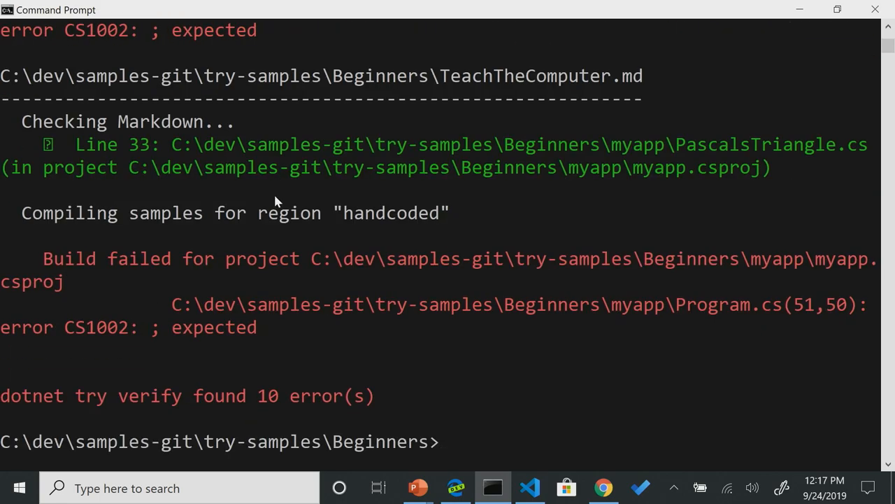
{"action": "type", "text": "dotnet try verify"}
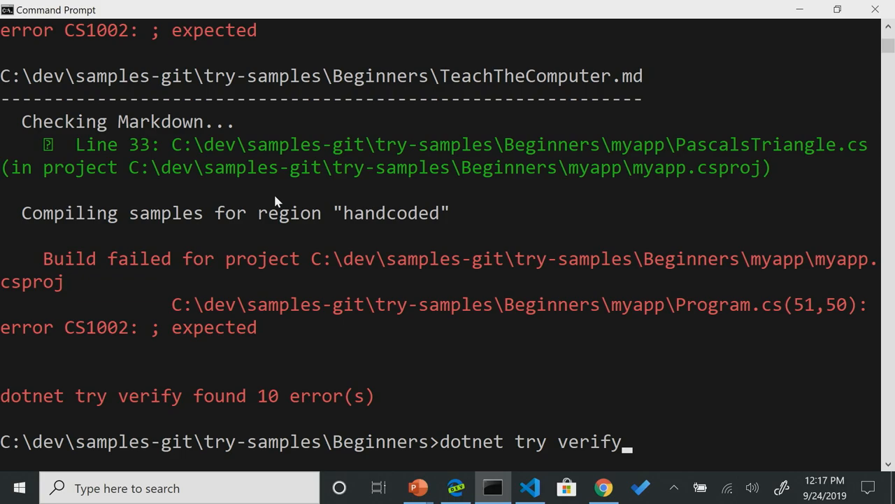
{"action": "key", "text": "BackSpace"}
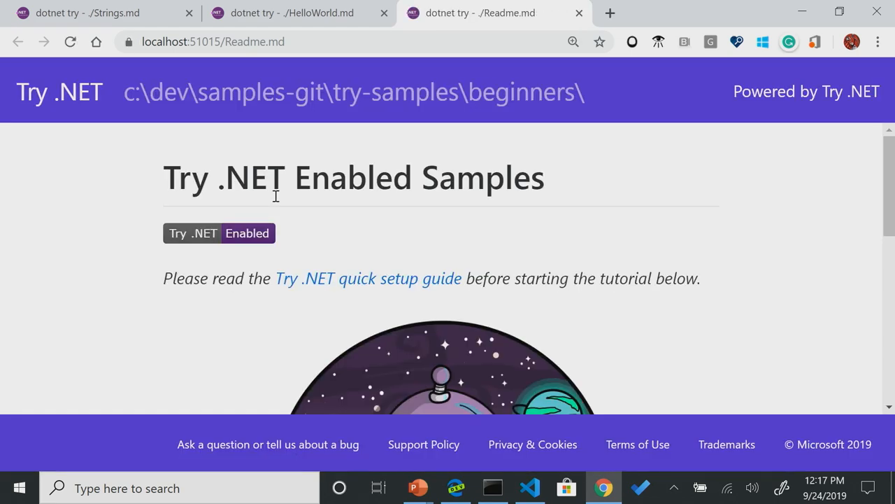
- Open the Introduction Programming with C# page and close the duplicate HelloWorld page
{"action": "scroll", "scroll_direction": "down", "scroll_amount": 3}
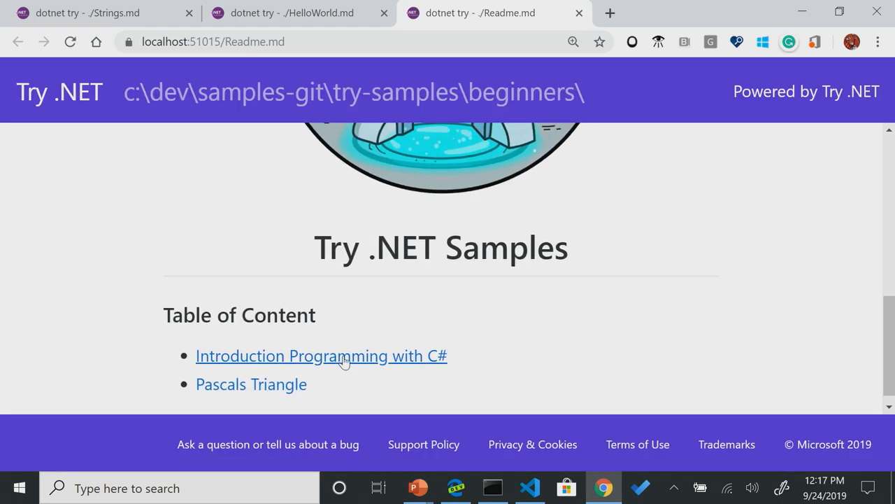
{"action": "left_click", "coordinate": [321, 356]}
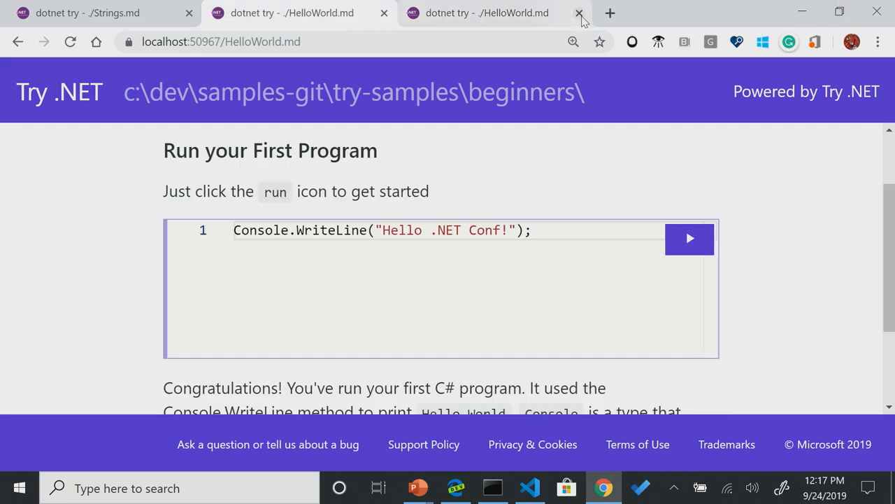
{"action": "left_click", "coordinate": [579, 12]}
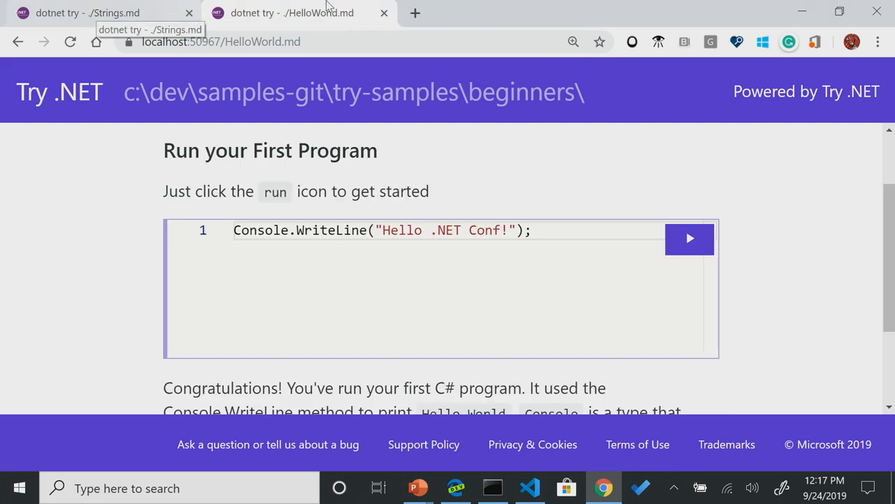
- Stop the dotnet try server with Ctrl+C and close the console window
{"action": "left_click", "coordinate": [491, 488]}
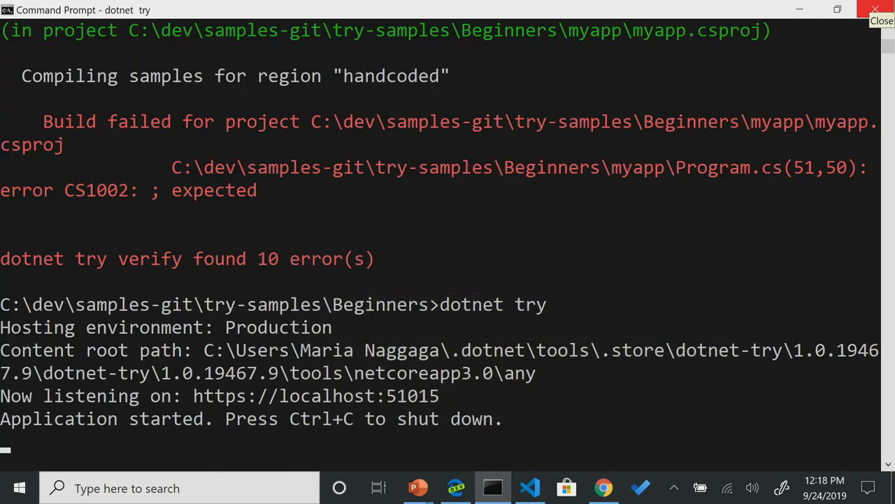
{"action": "key", "text": "ctrl+c"}
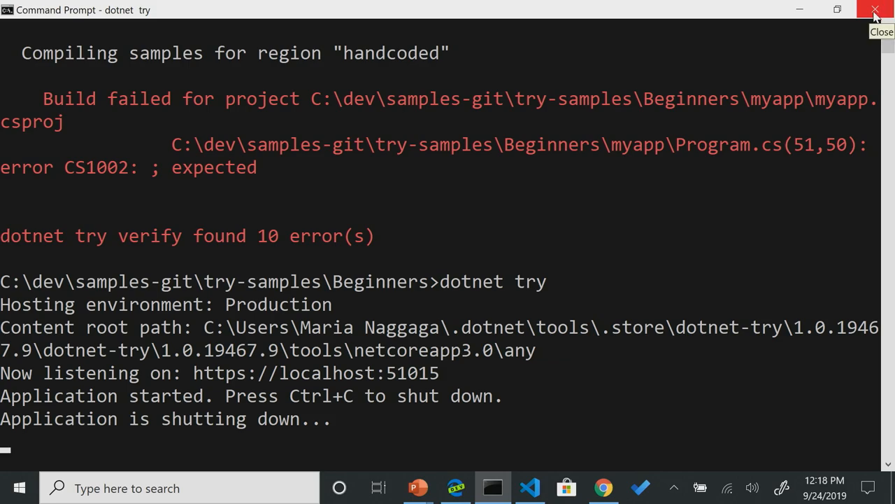
{"action": "left_click", "coordinate": [875, 10]}
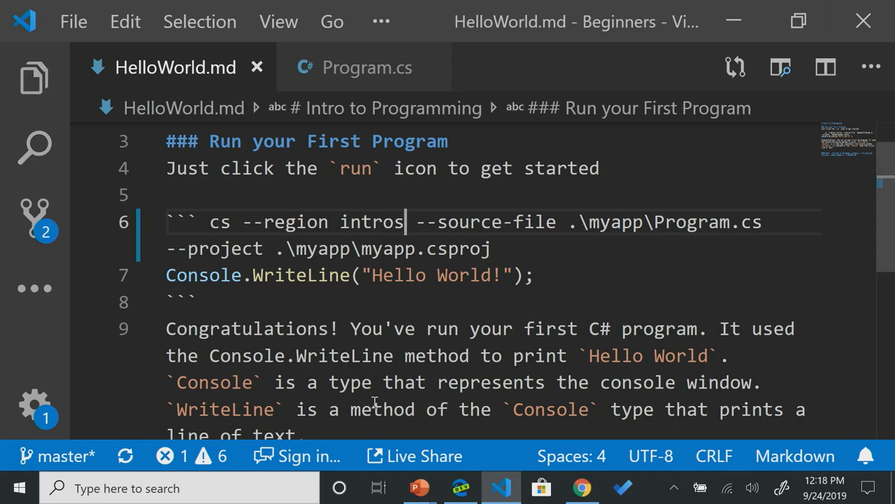
{"action": "mouse_move", "coordinate": [419, 488]}
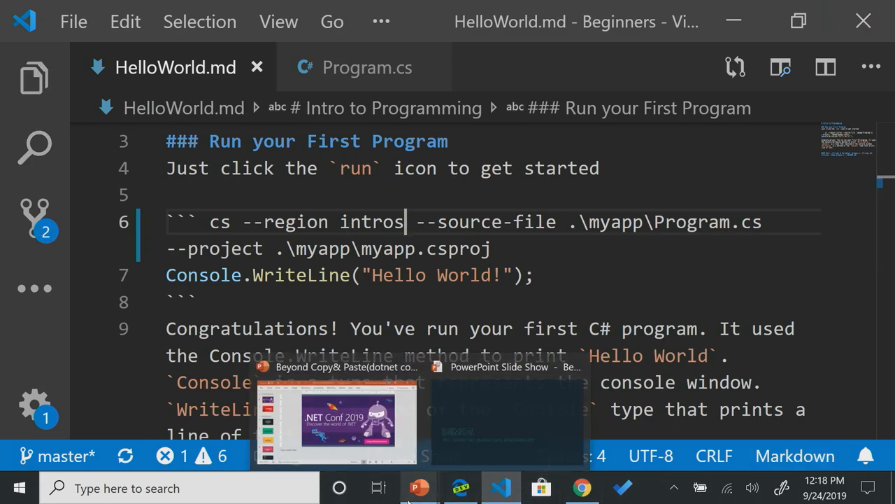
- Bring the PowerPoint presentation to the front from the taskbar
{"action": "left_click", "coordinate": [582, 488]}
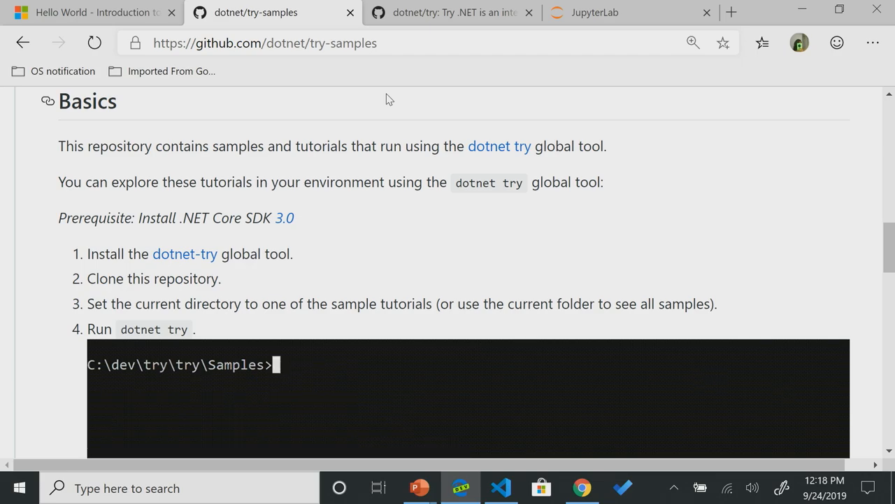
- Switch to the dotnet/try repository tab and scroll its README down to the Basics section
{"action": "type", "text": "dotnet"}
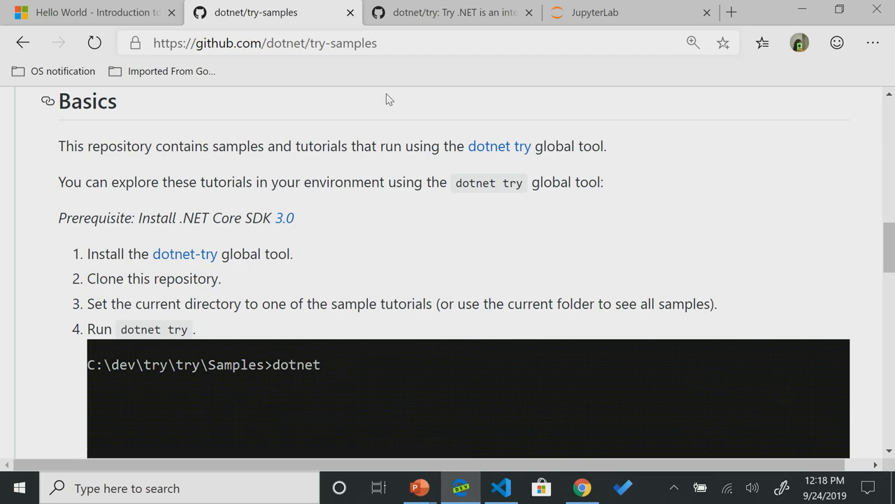
{"action": "left_click", "coordinate": [453, 12]}
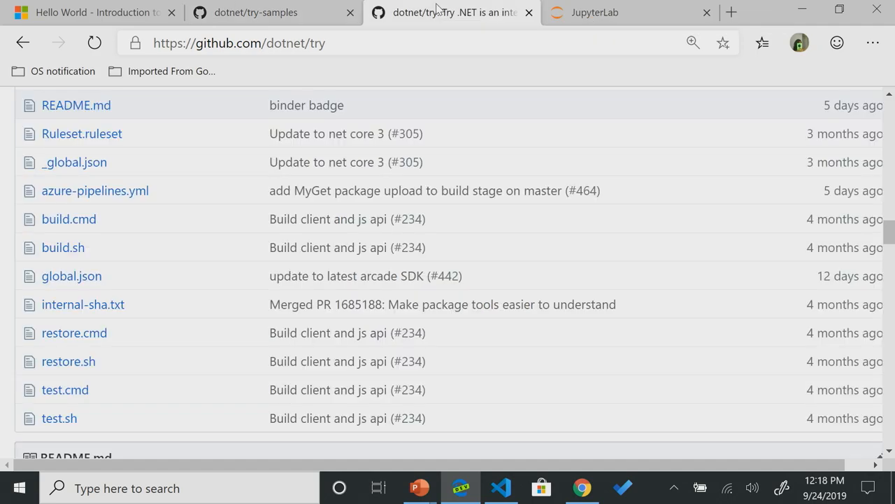
{"action": "scroll", "scroll_direction": "down", "scroll_amount": 3}
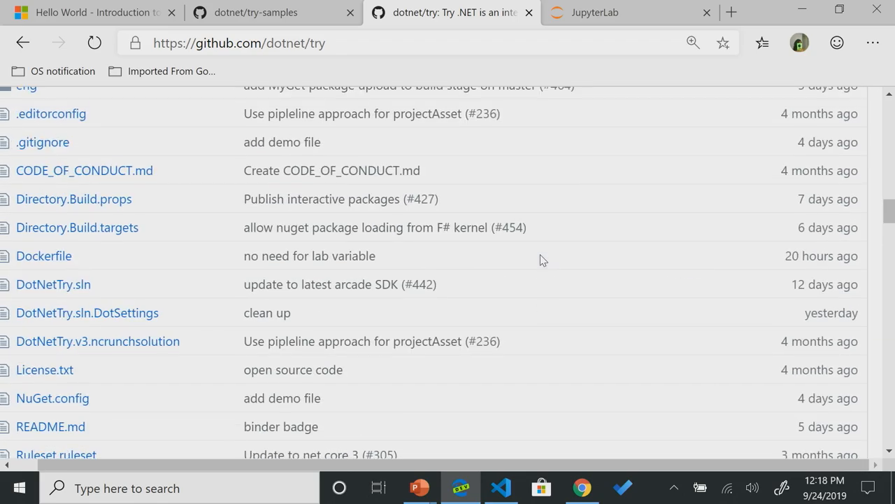
{"action": "scroll", "scroll_direction": "down", "scroll_amount": 3}
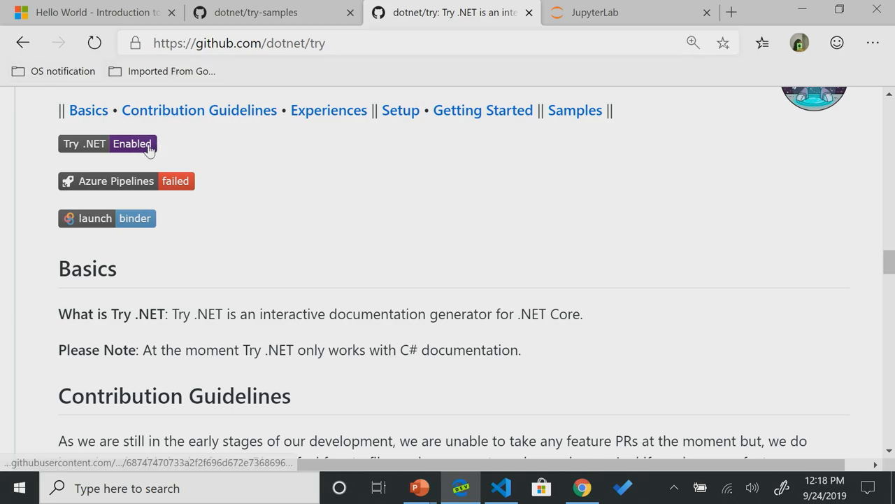
{"action": "mouse_move", "coordinate": [149, 229]}
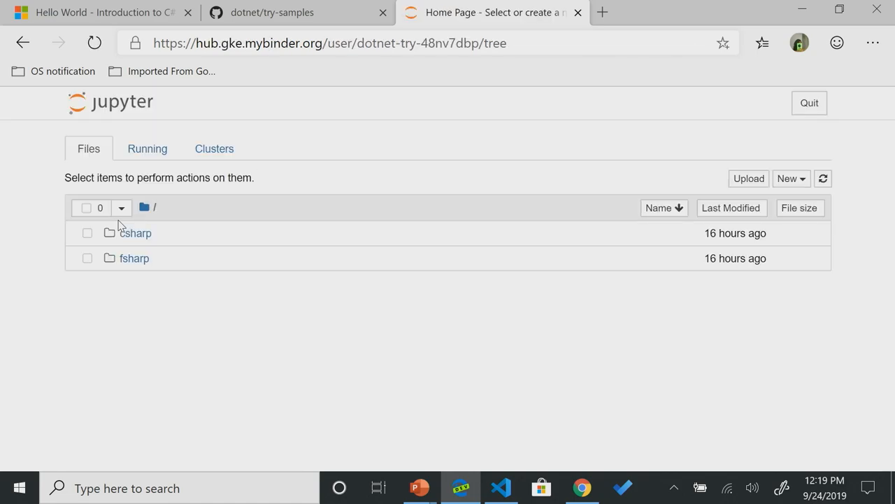
- Browse to csharp/Samples in the Jupyter file browser and open HousingML.ipynb
{"action": "left_click", "coordinate": [506, 43]}
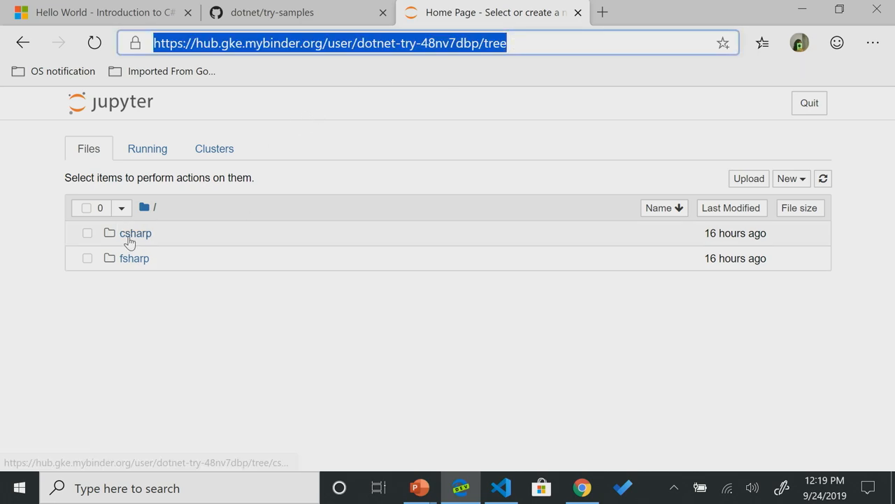
{"action": "left_click", "coordinate": [135, 233]}
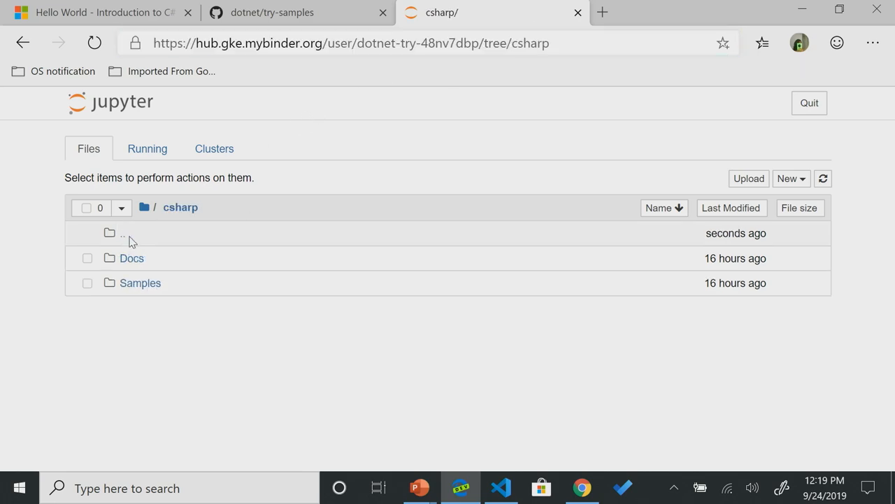
{"action": "left_click", "coordinate": [140, 283]}
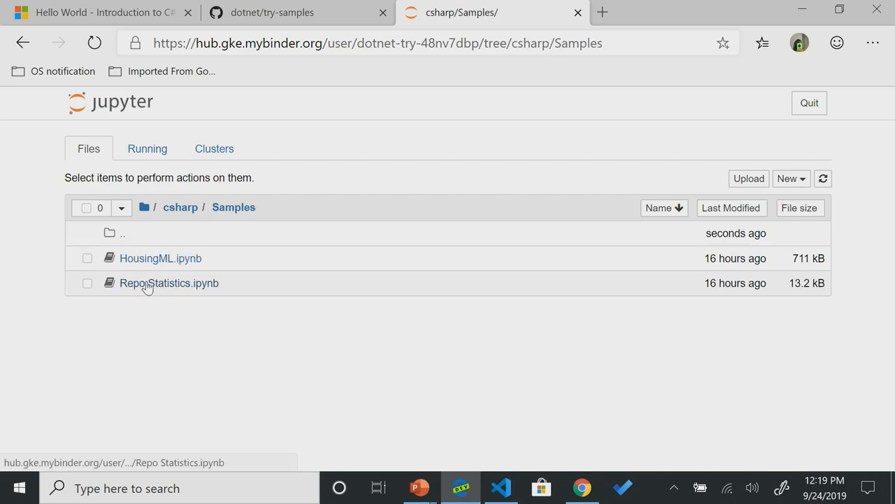
{"action": "left_click", "coordinate": [160, 258]}
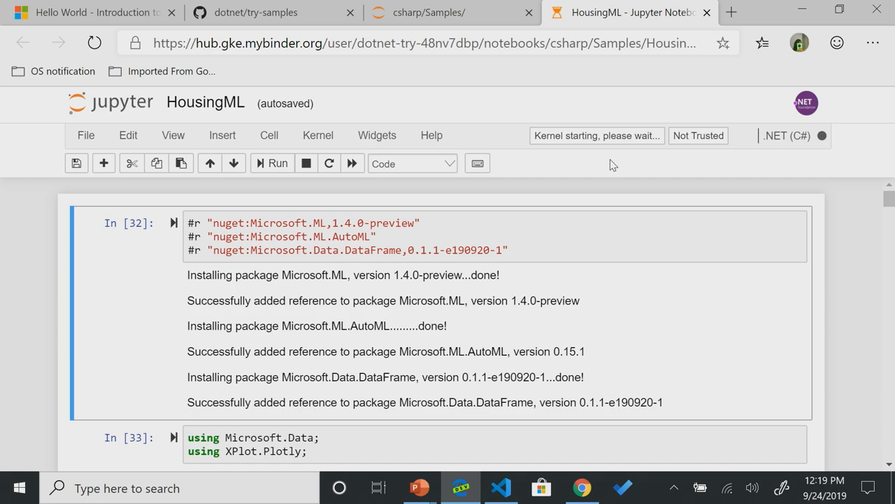
- Re-run the ML.NET package-install cell and the Microsoft.Data using cell, then scroll the notebook
{"action": "left_click", "coordinate": [489, 236]}
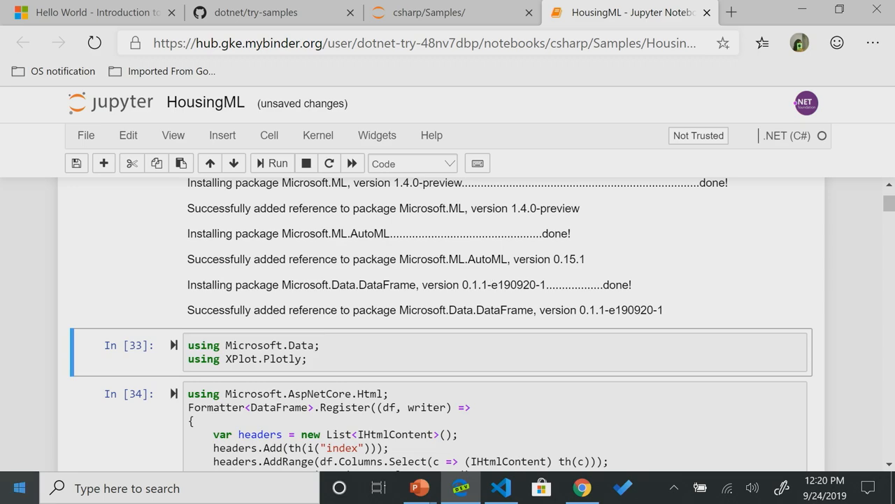
{"action": "left_click", "coordinate": [319, 344]}
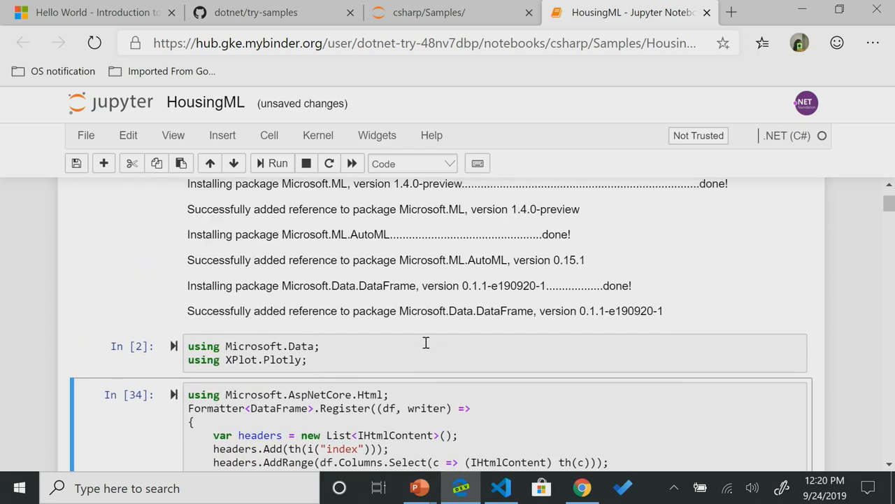
{"action": "scroll", "scroll_direction": "down", "scroll_amount": 3}
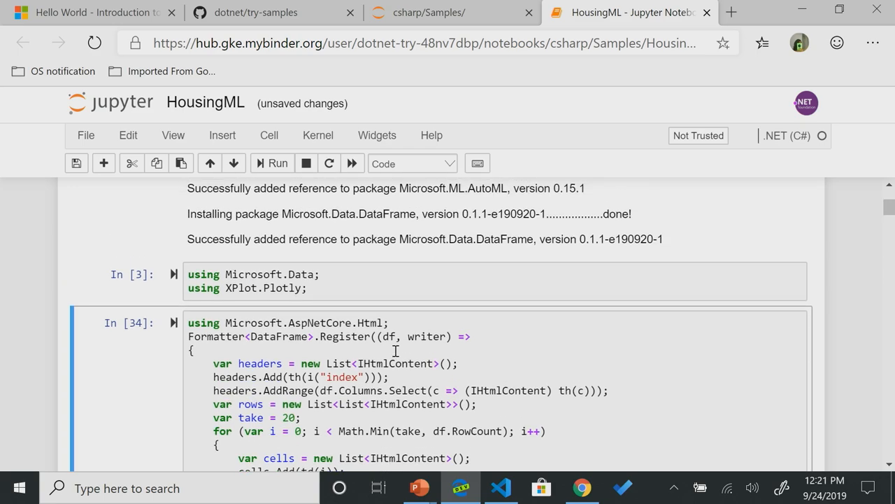
{"action": "scroll", "scroll_direction": "down", "scroll_amount": 3}
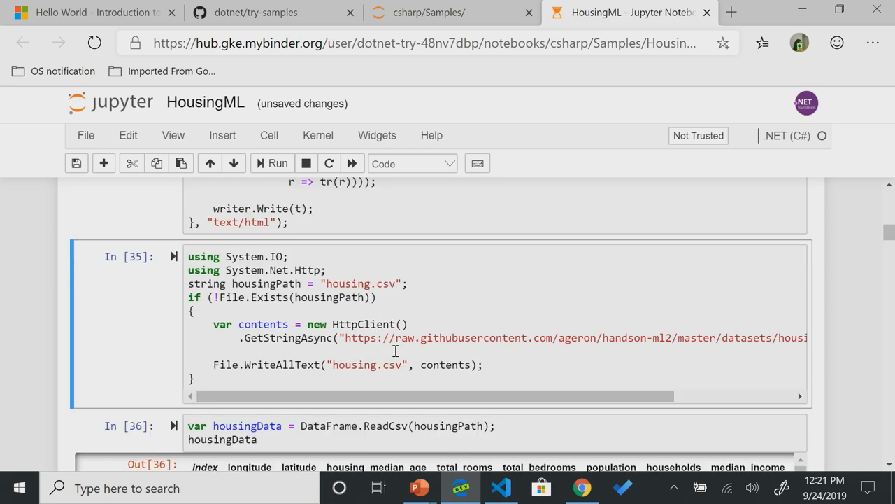
{"action": "scroll", "scroll_direction": "down", "scroll_amount": 3}
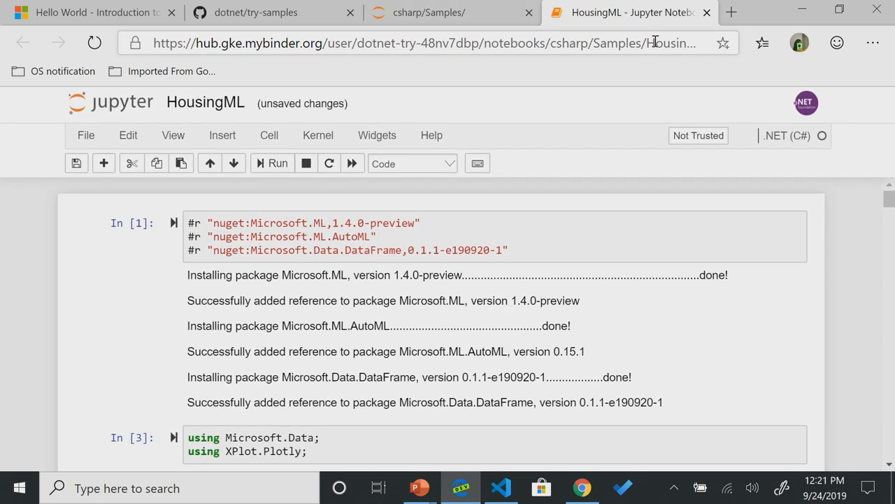
- Close the HousingML tab, confirm Leave, and navigate back to the csharp/Samples listing
{"action": "left_click", "coordinate": [707, 12]}
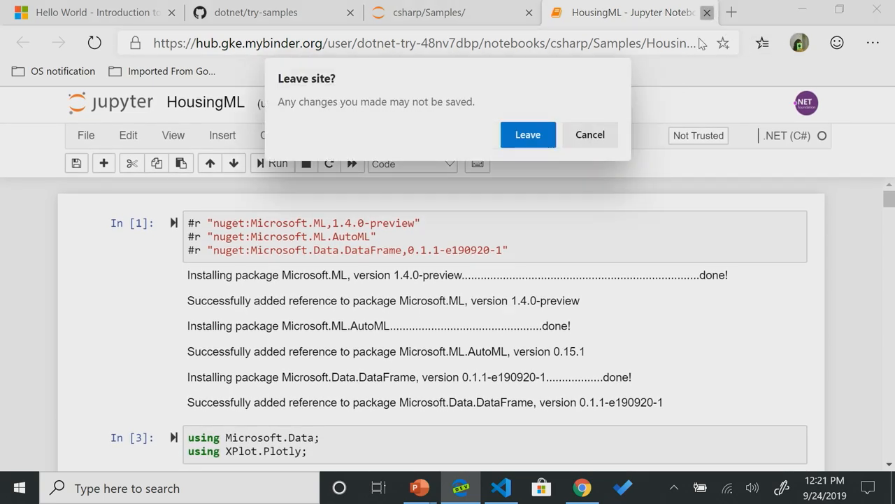
{"action": "left_click", "coordinate": [527, 134]}
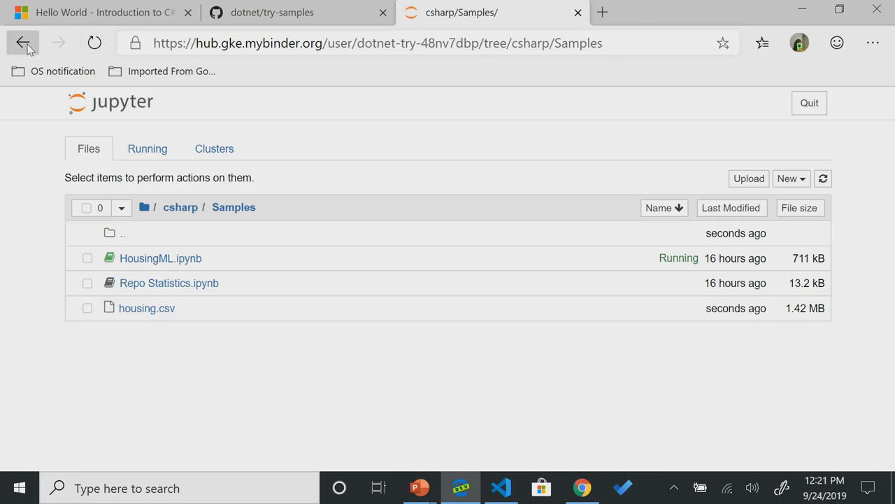
{"action": "left_click", "coordinate": [23, 42]}
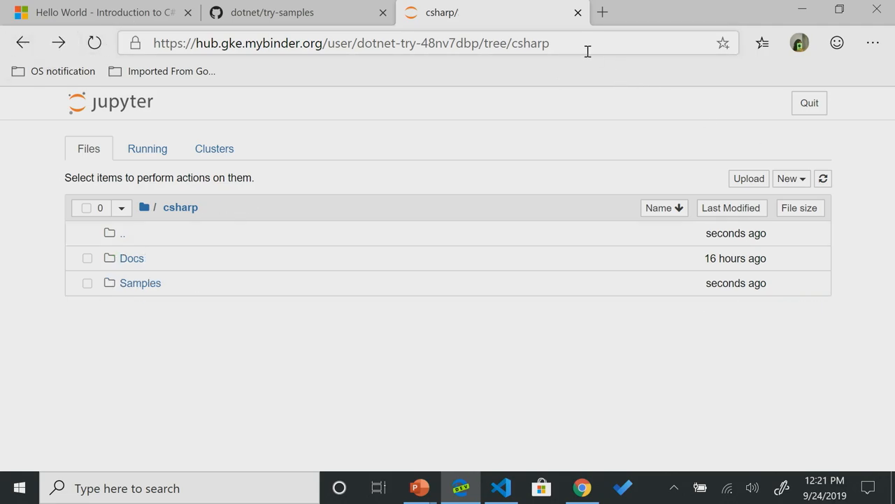
{"action": "left_click", "coordinate": [131, 258]}
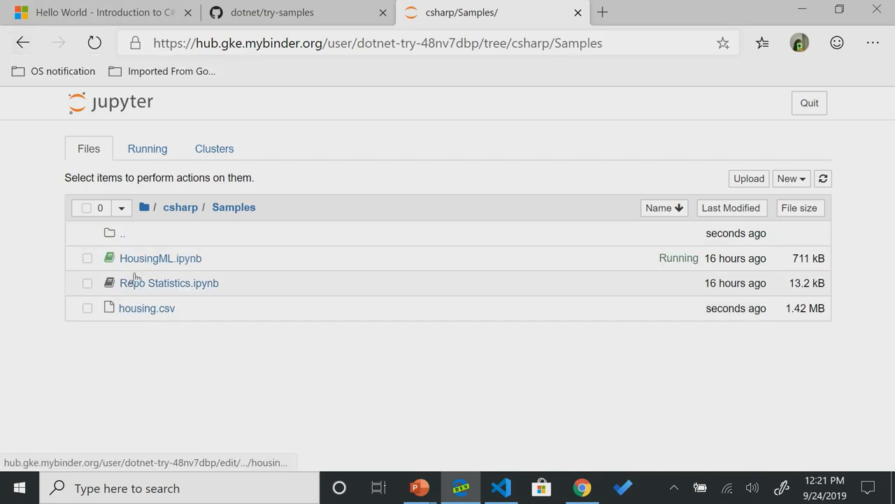
- Reopen HousingML.ipynb from the Jupyter file list
{"action": "left_click", "coordinate": [160, 259]}
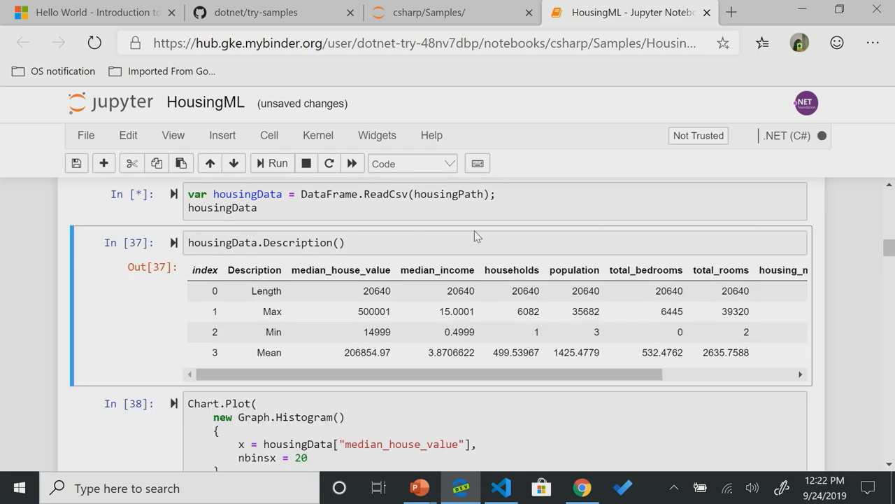
- Scroll HousingML down to cell 39's Chart.Plot Graph.Scatter longitude–latitude code
{"action": "left_click", "coordinate": [278, 163]}
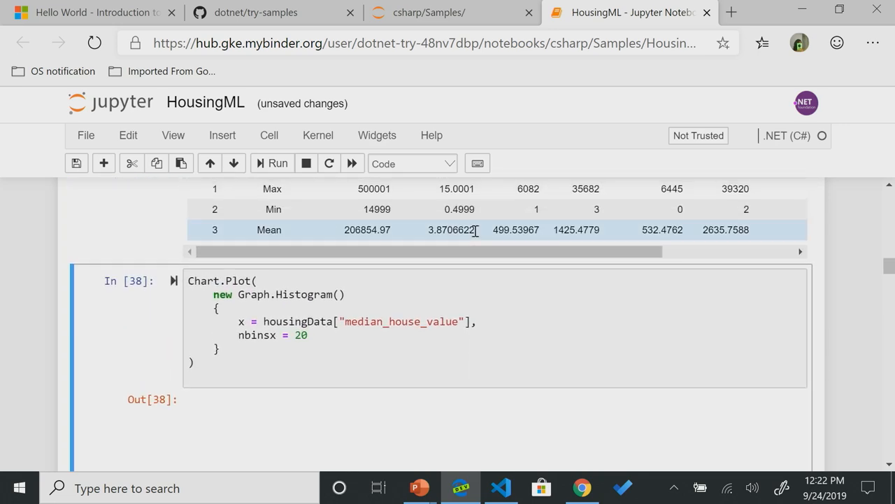
{"action": "scroll", "scroll_direction": "down", "scroll_amount": 3}
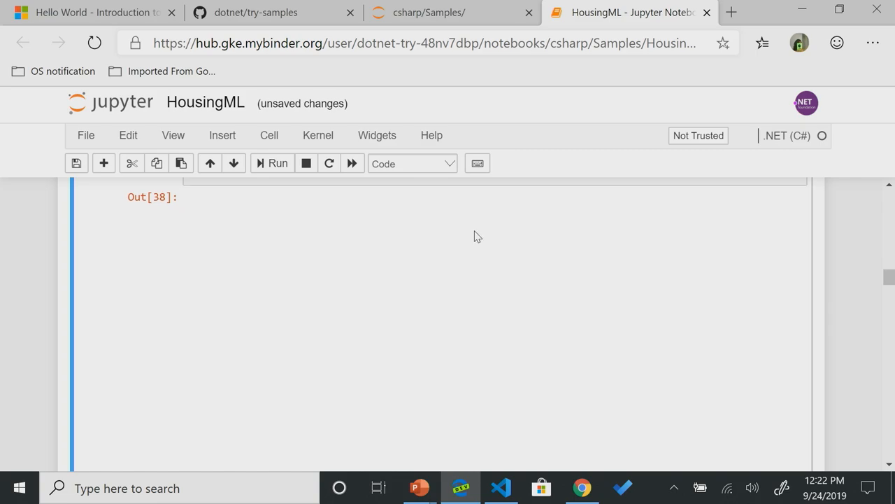
{"action": "scroll", "scroll_direction": "down", "scroll_amount": 3}
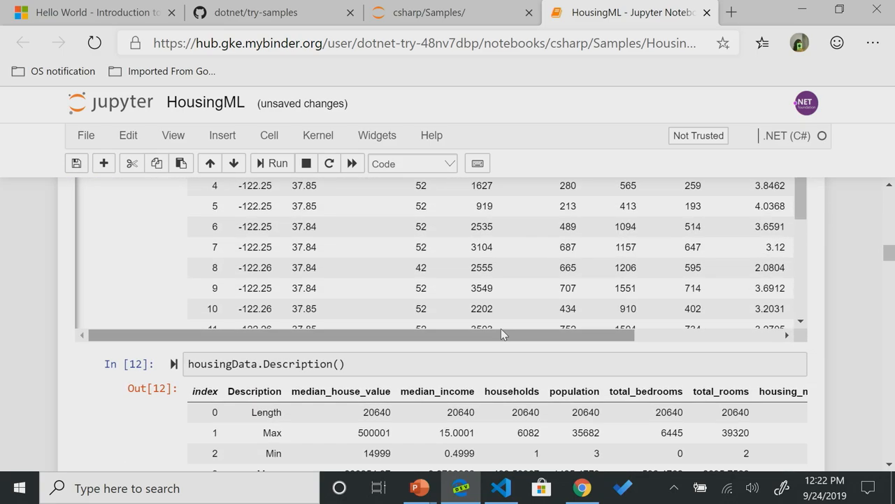
{"action": "left_click", "coordinate": [273, 12]}
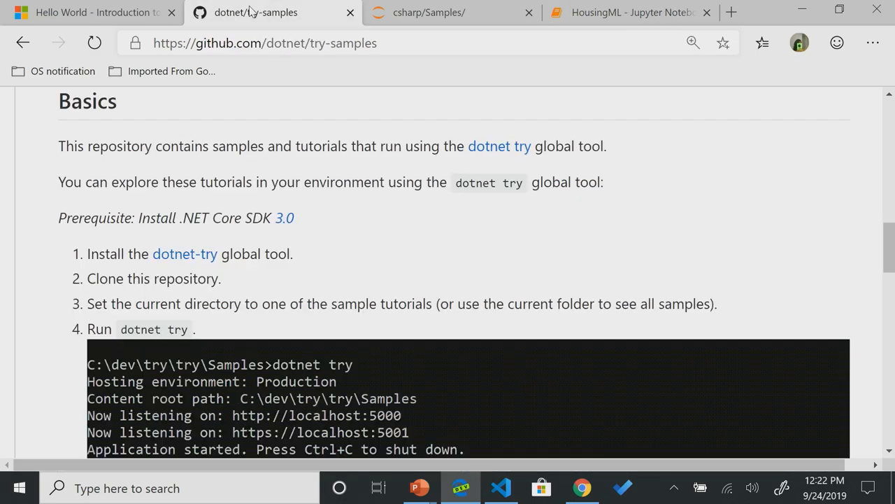
{"action": "left_click", "coordinate": [630, 12]}
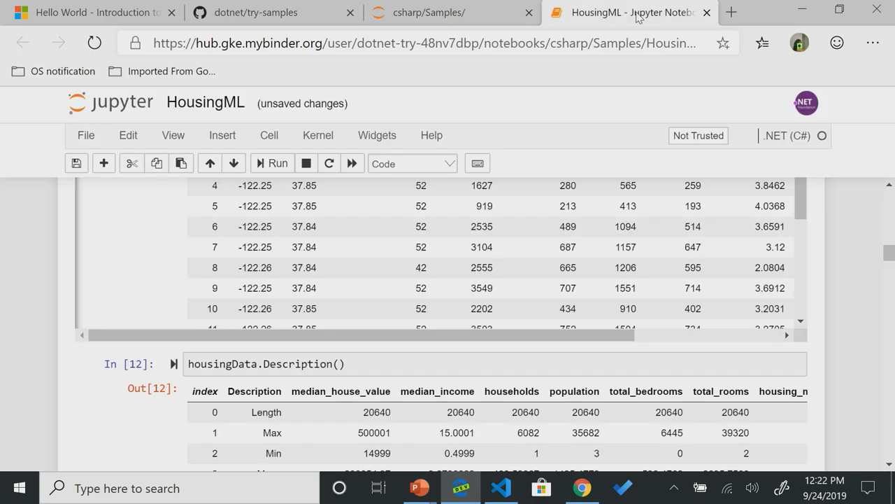
{"action": "scroll", "scroll_direction": "down", "scroll_amount": 3}
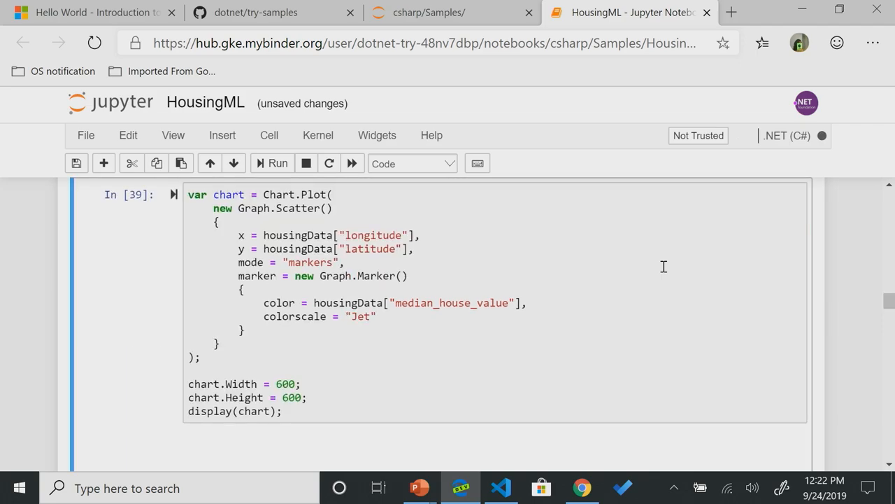
- Zoom the Out[13] median house value histogram into the 200k–350k bars
{"action": "left_click", "coordinate": [271, 163]}
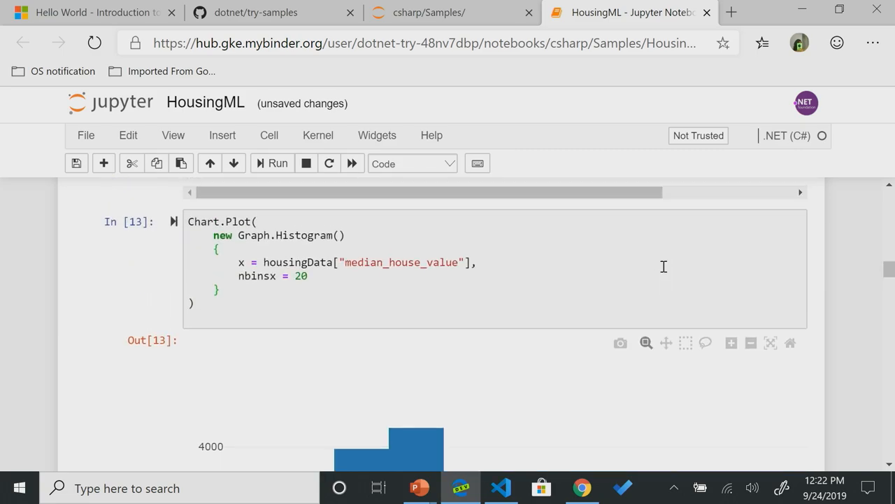
{"action": "scroll", "scroll_direction": "down", "scroll_amount": 3}
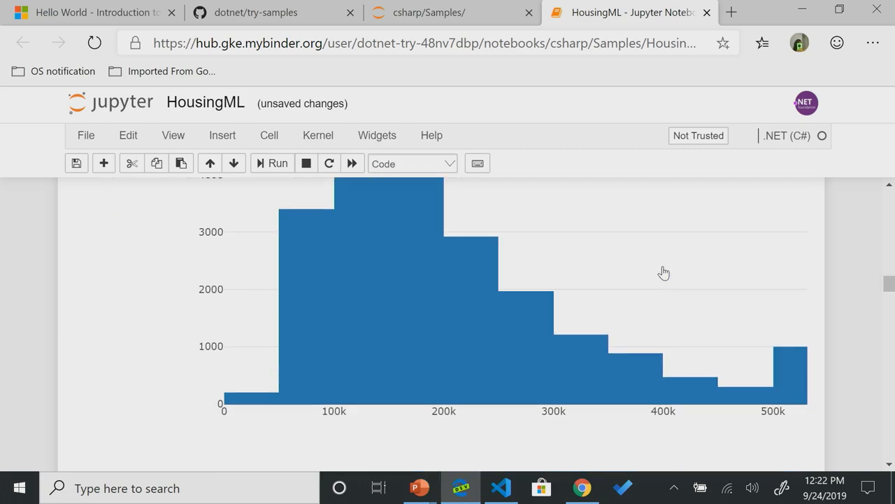
{"action": "scroll", "scroll_direction": "down", "scroll_amount": 3}
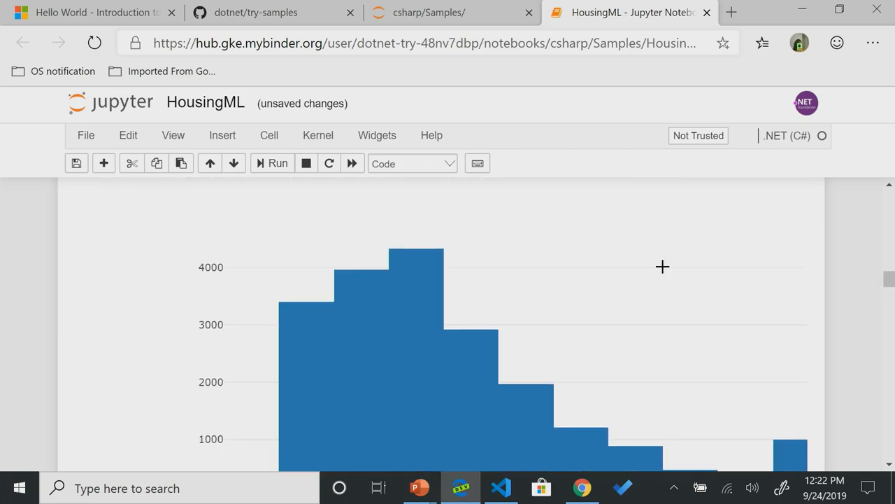
{"action": "scroll", "scroll_direction": "down", "scroll_amount": 3}
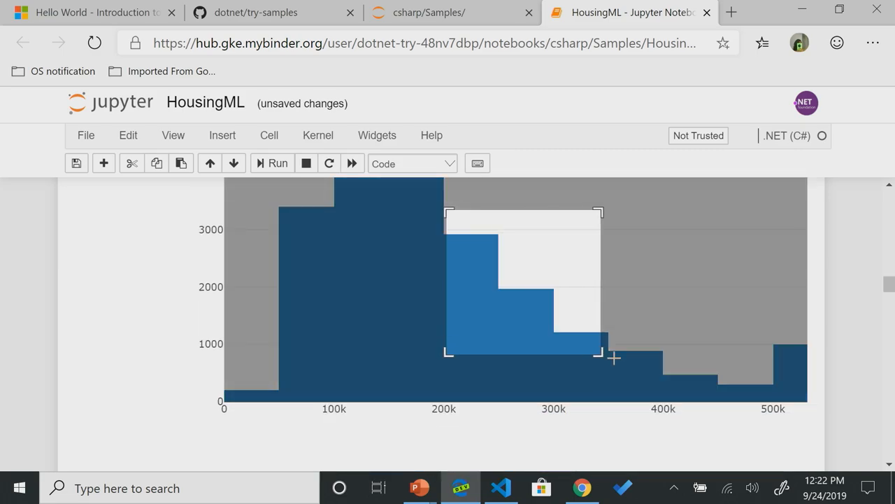
{"action": "left_click_drag", "start_coordinate": [449, 214], "coordinate": [600, 353]}
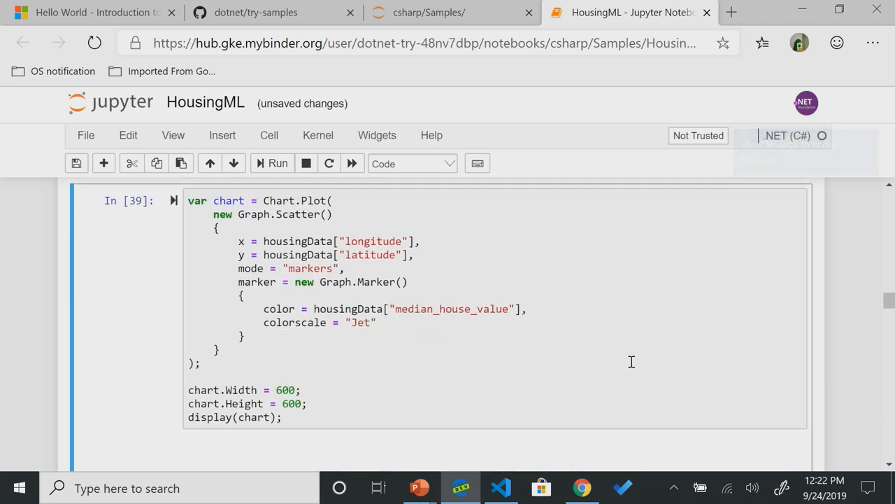
- Select the scatter plot cell and scroll to its California map output
{"action": "left_click", "coordinate": [528, 309]}
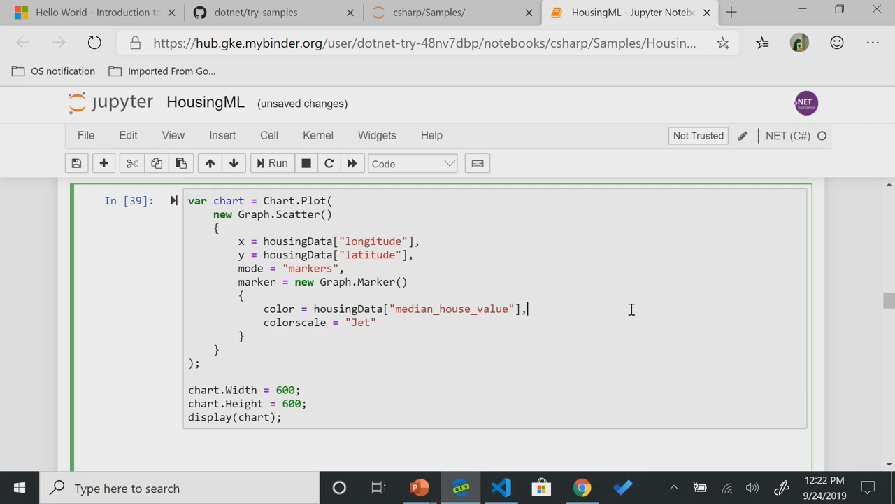
{"action": "mouse_move", "coordinate": [474, 310]}
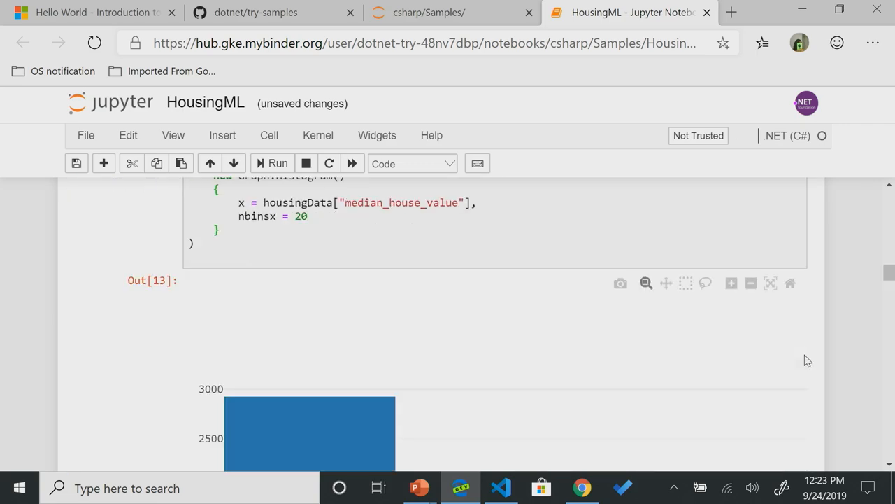
{"action": "scroll", "scroll_direction": "down", "scroll_amount": 3}
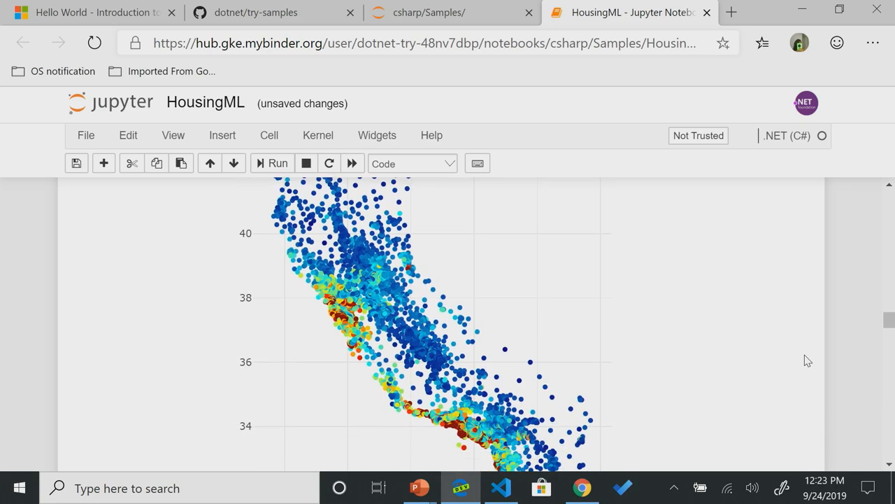
- Scroll the HousingML notebook before leaving for github.com/dotnet/try
{"action": "scroll", "scroll_direction": "down", "scroll_amount": 3}
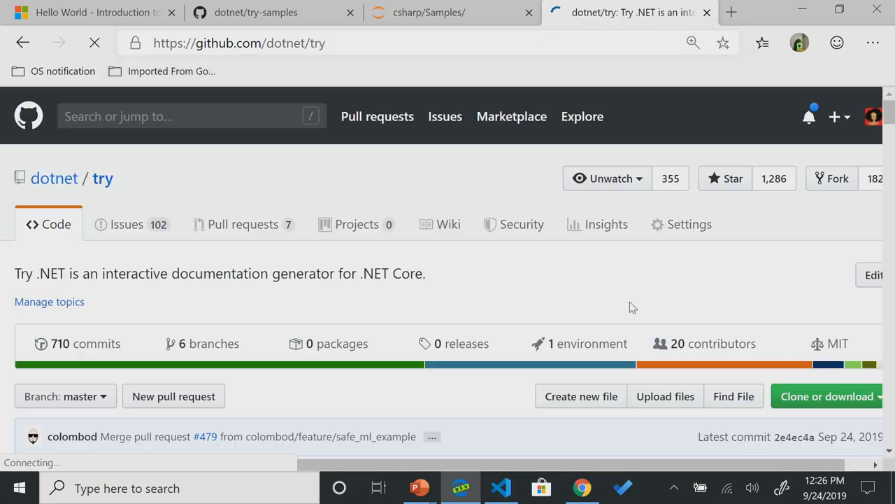
- Scroll to the dotnet/try README and launch the repository with its Binder badge
{"action": "scroll", "scroll_direction": "down", "scroll_amount": 3}
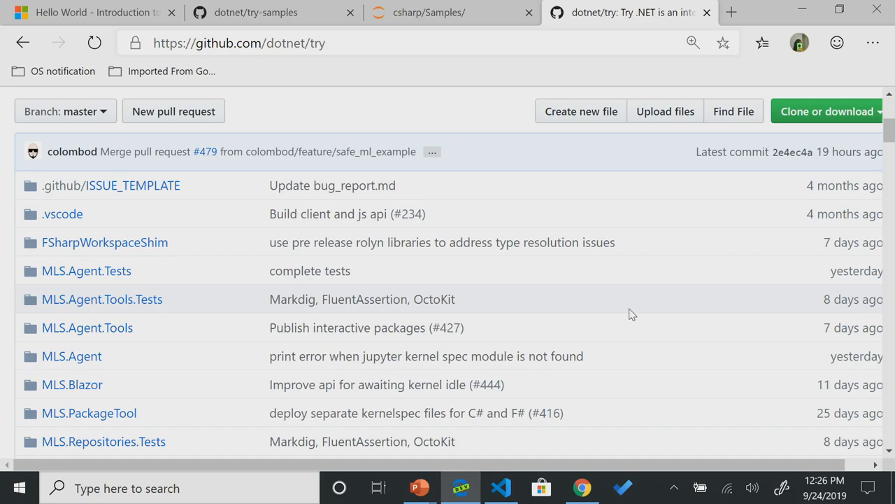
{"action": "scroll", "scroll_direction": "down", "scroll_amount": 3}
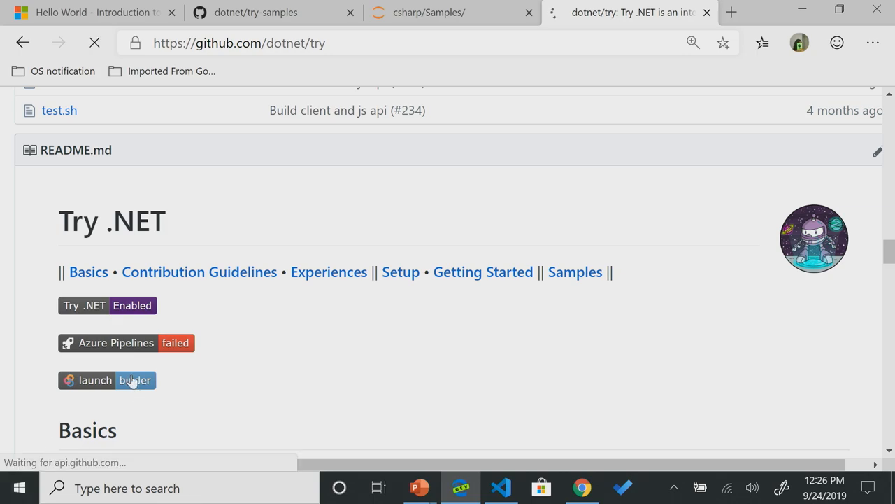
{"action": "left_click", "coordinate": [107, 380]}
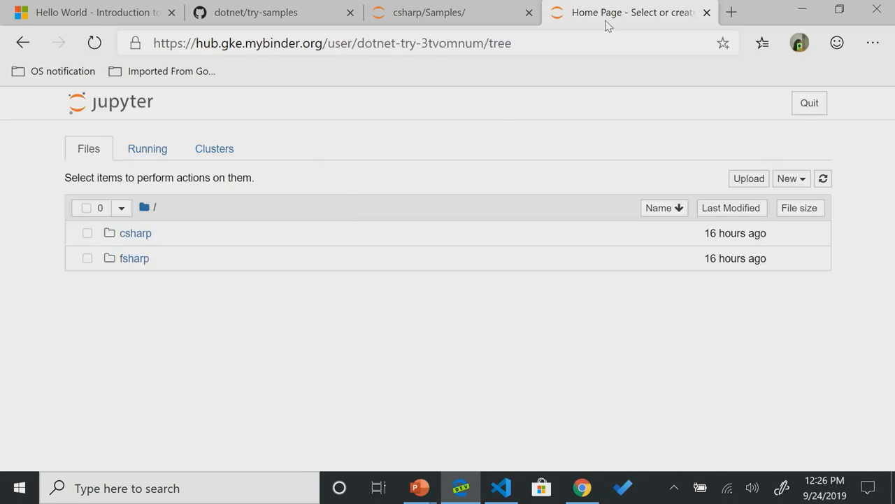
- Switch the Binder session from /tree to /lab and open fsharp's Docs folder
{"action": "left_click", "coordinate": [420, 43]}
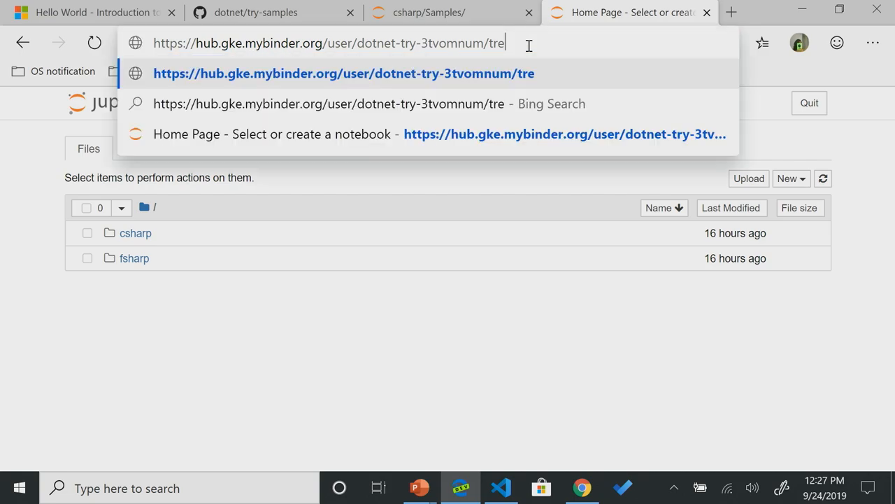
{"action": "type", "text": "lab"}
{"action": "key", "text": "Enter"}
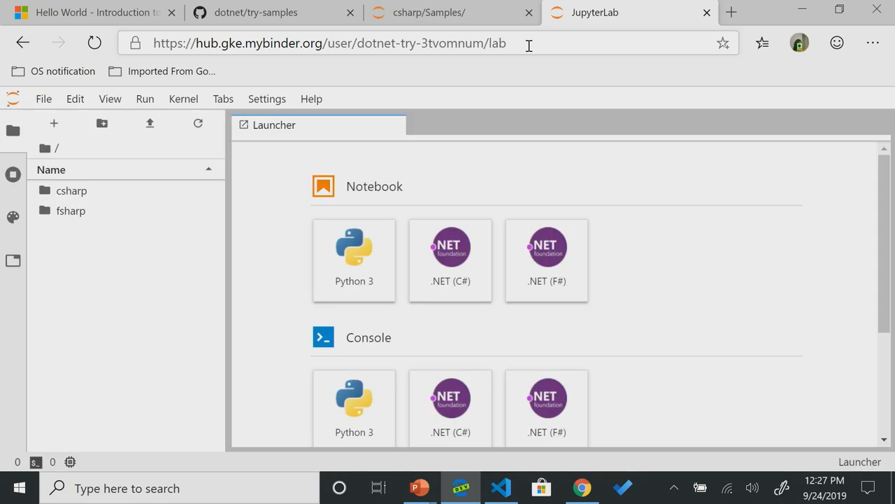
{"action": "mouse_move", "coordinate": [70, 211]}
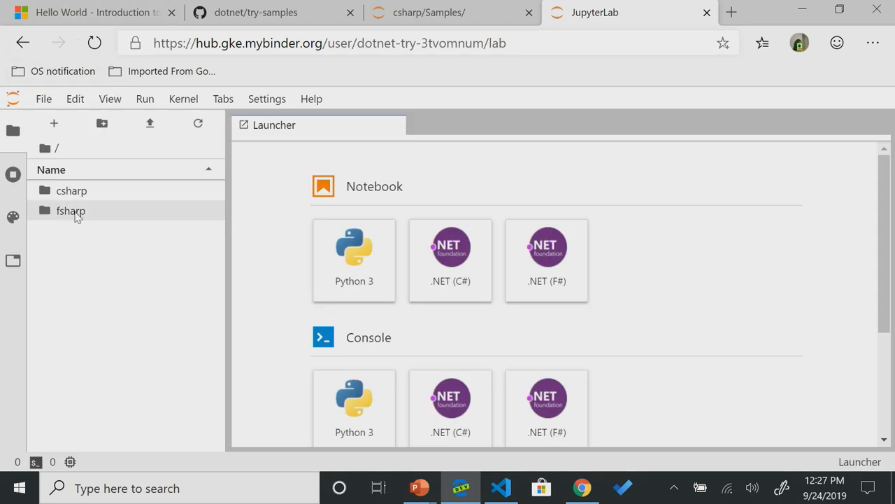
{"action": "mouse_move", "coordinate": [71, 211]}
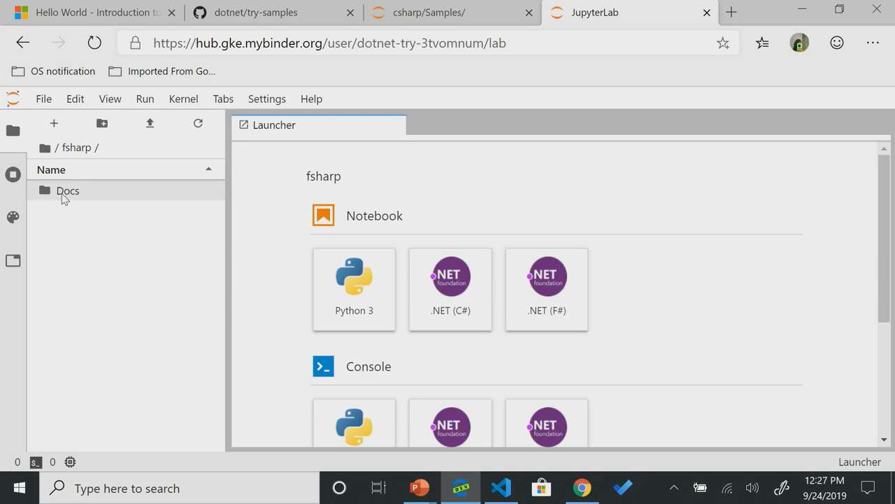
{"action": "double_click", "coordinate": [68, 190]}
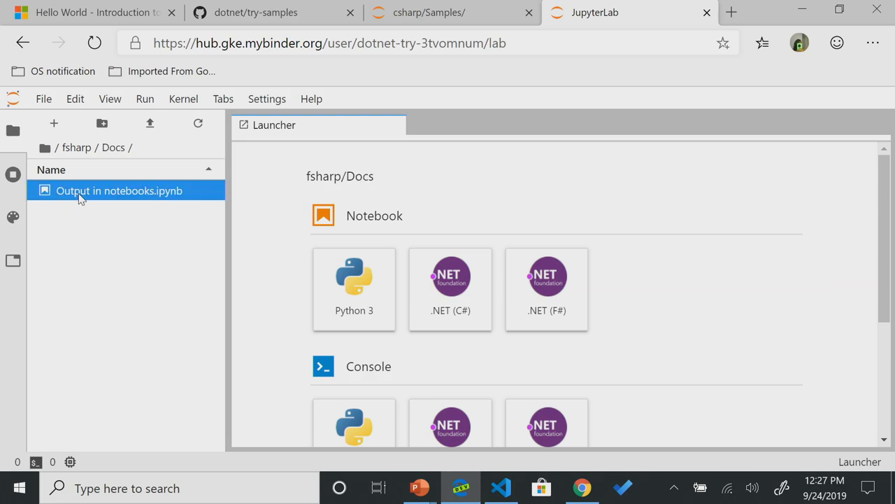
- Open Output in notebooks.ipynb, run the hello world cell, and return to the top folder
{"action": "double_click", "coordinate": [119, 191]}
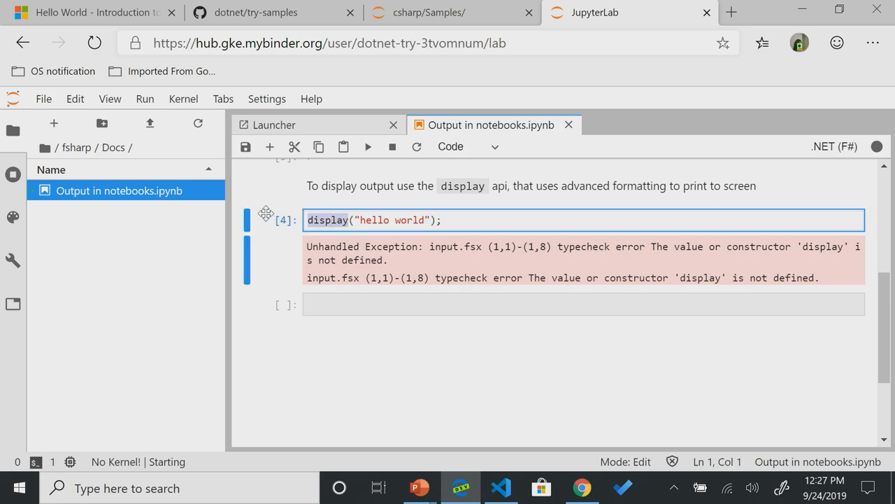
{"action": "left_click", "coordinate": [368, 146]}
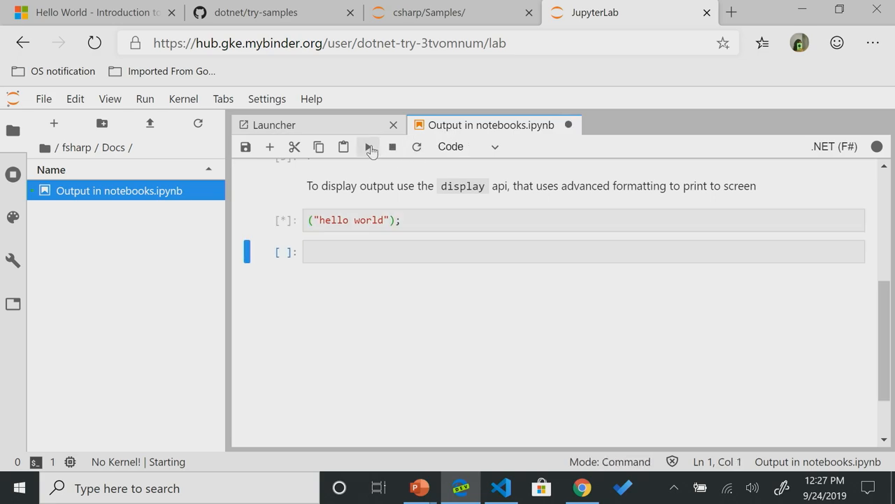
{"action": "left_click", "coordinate": [368, 146]}
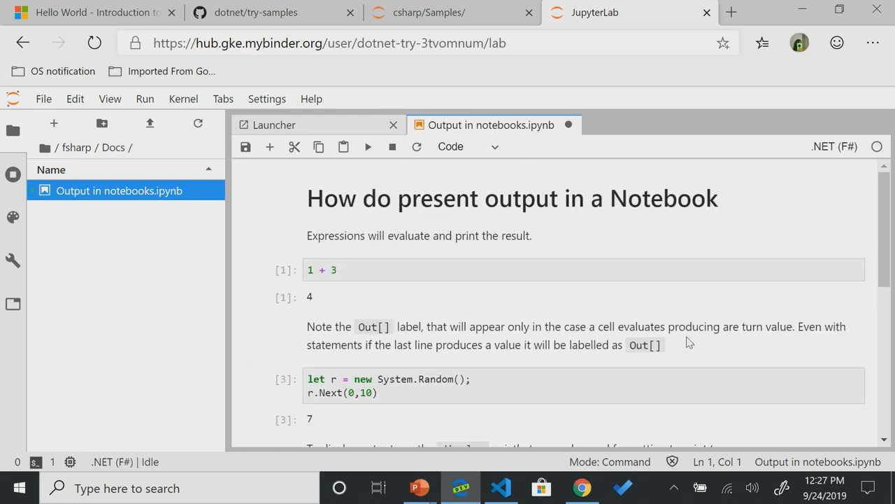
{"action": "left_click", "coordinate": [76, 148]}
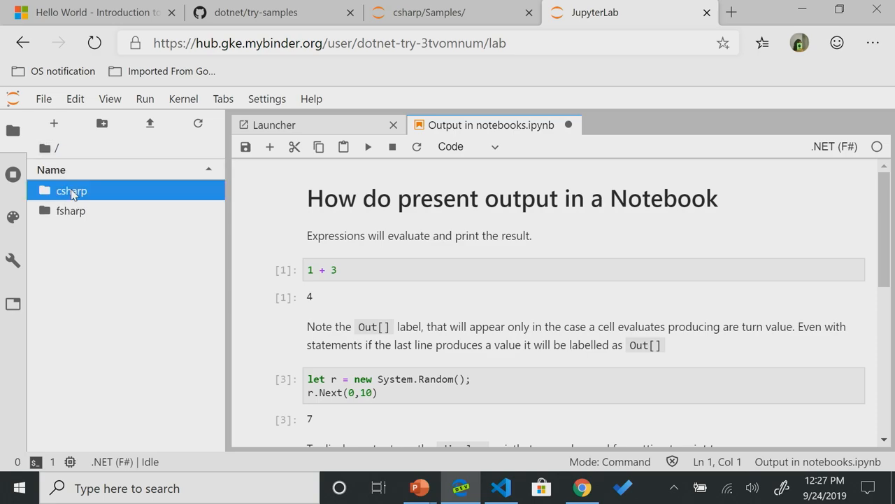
- Browse csharp > Samples and open HousingML.ipynb
{"action": "double_click", "coordinate": [72, 191]}
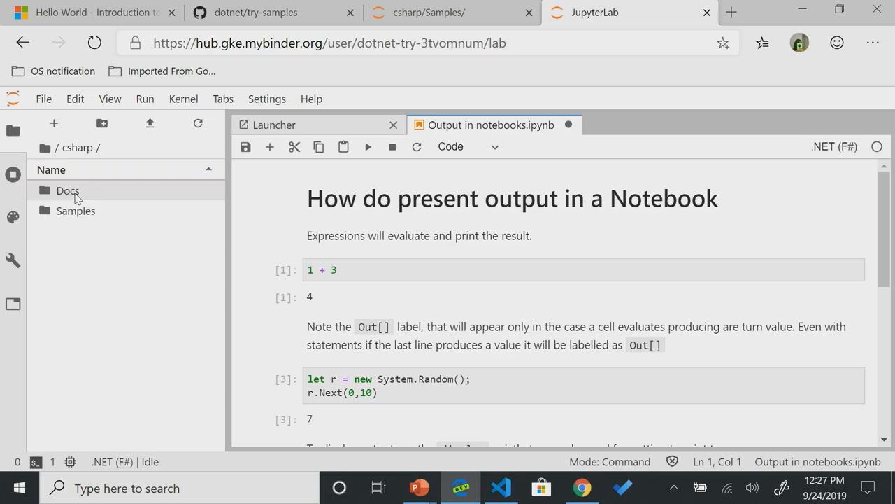
{"action": "double_click", "coordinate": [75, 211]}
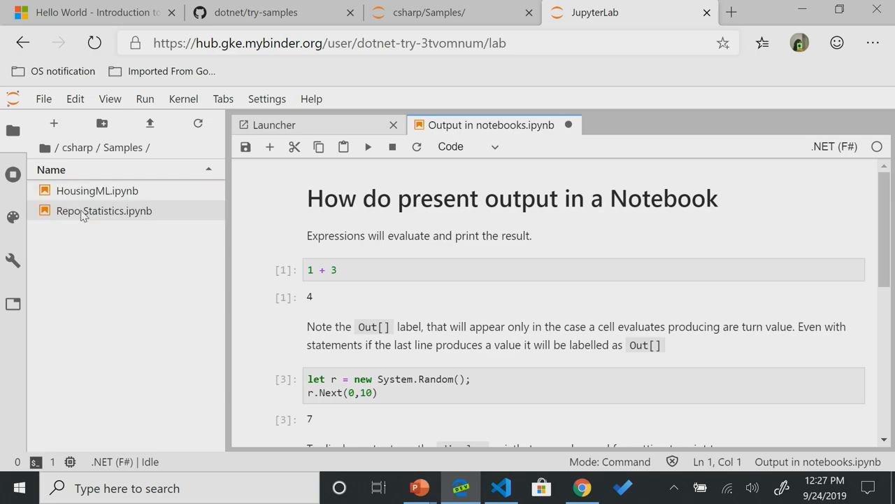
{"action": "double_click", "coordinate": [96, 190]}
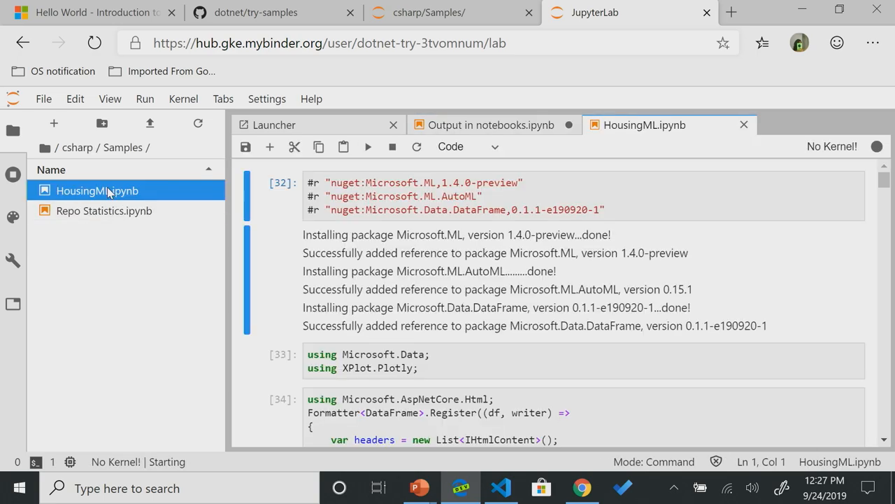